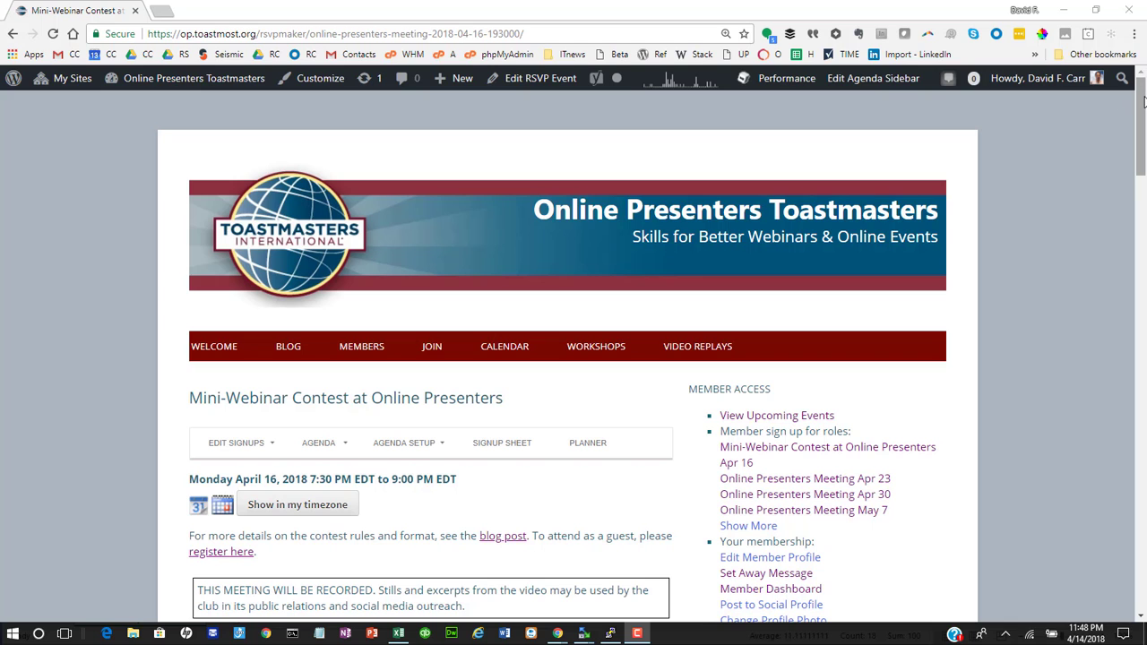
# - Reach the Mini-Webinar Contest scoring dashboard from the meeting's Agenda menu
pyautogui.scroll(-3)
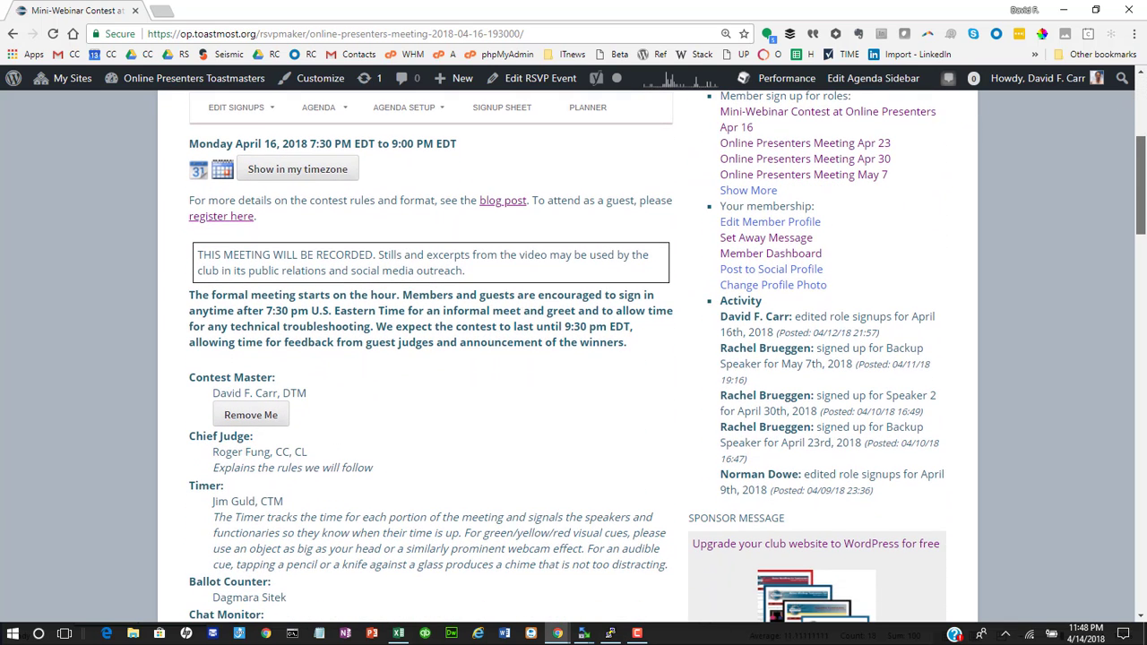
pyautogui.click(319, 108)
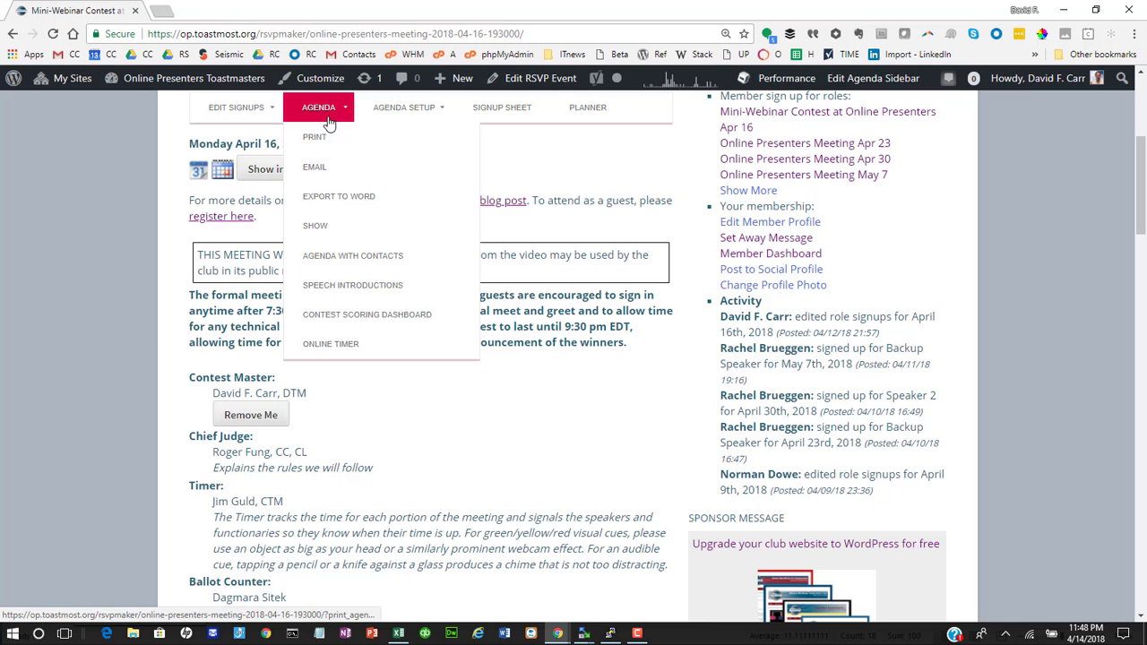
pyautogui.moveTo(366, 315)
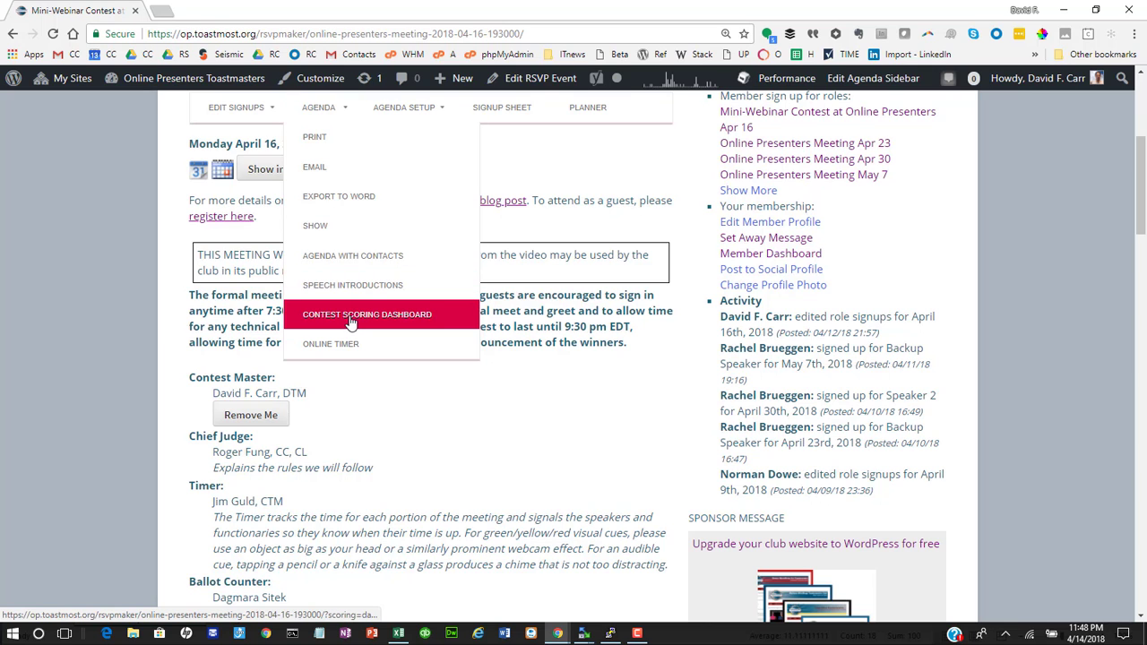
pyautogui.click(367, 314)
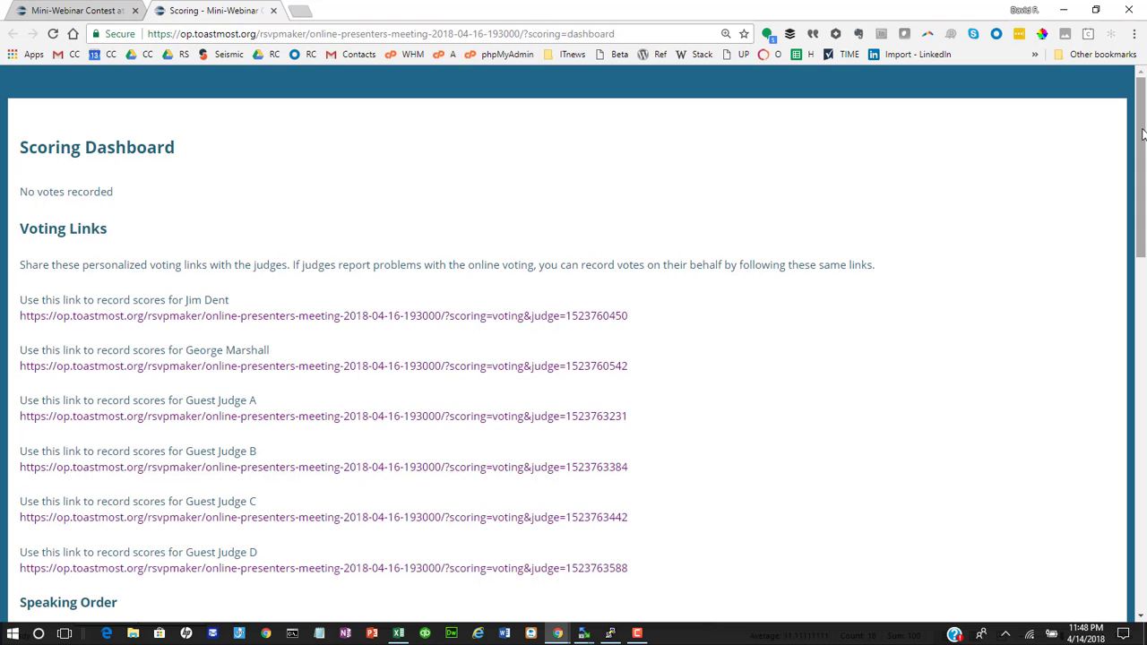
# - Scroll the Voting Links list toward the first judge's personalized voting link
pyautogui.scroll(-3)
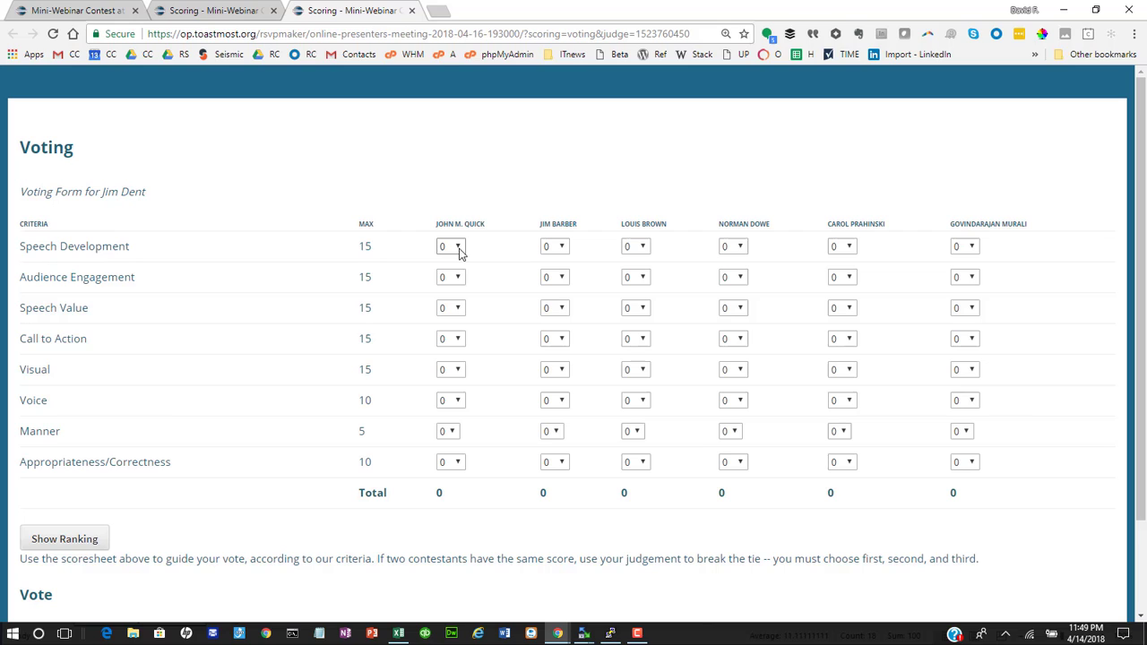
pyautogui.click(452, 246)
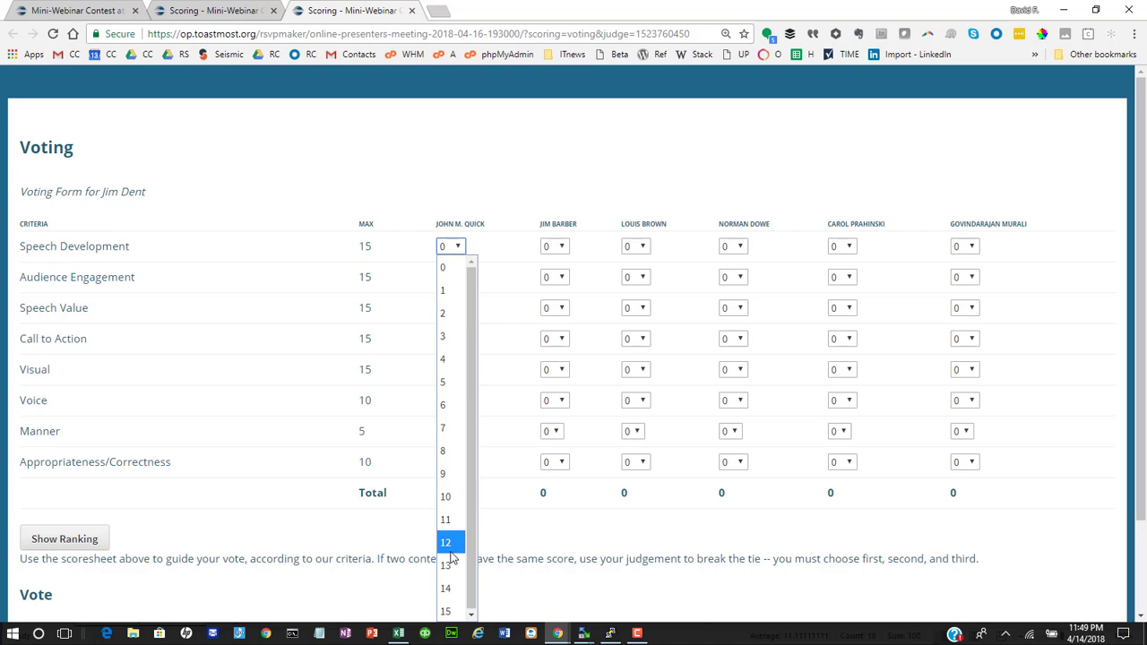
pyautogui.click(444, 541)
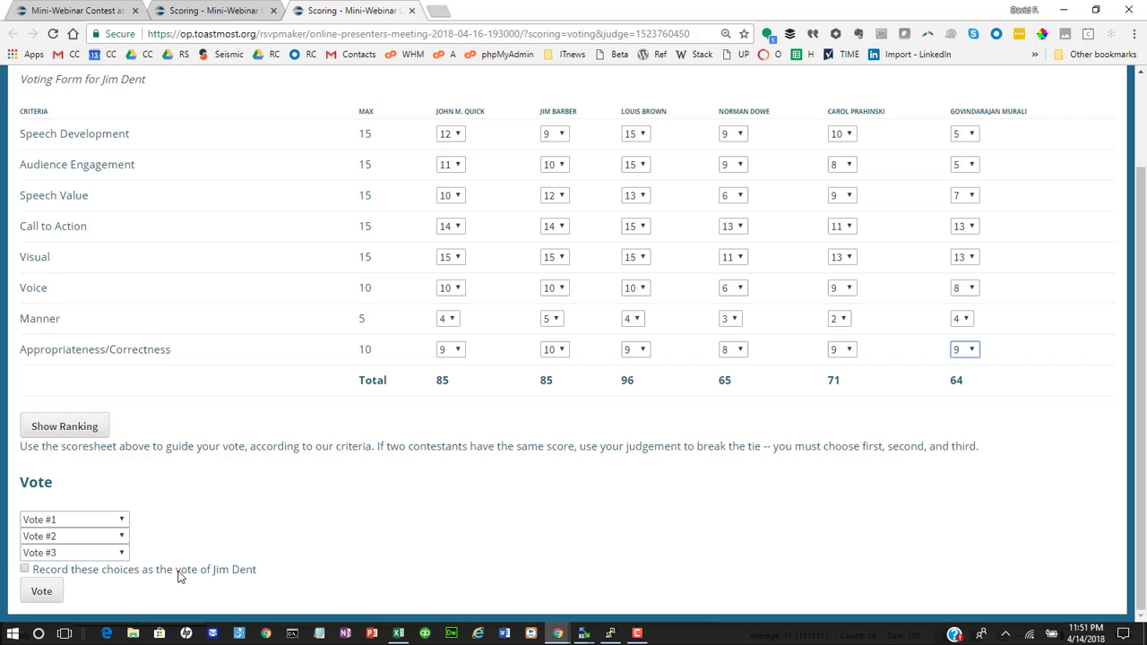
# - Show the ranking of best scores and reach the vote section below it
pyautogui.click(64, 427)
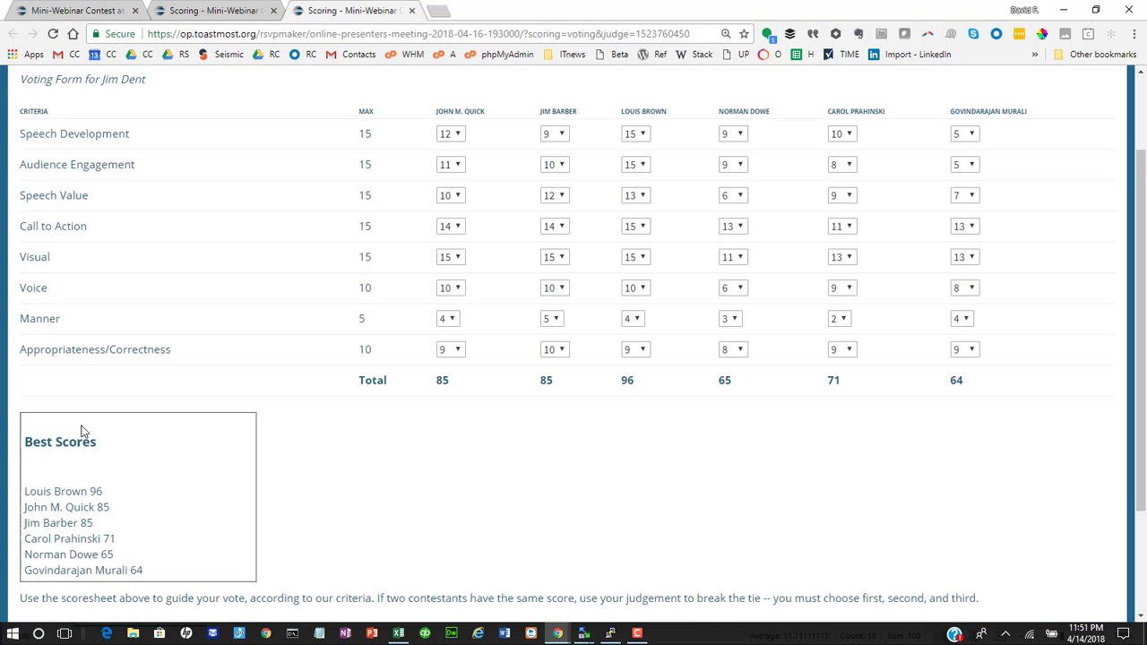
pyautogui.scroll(-3)
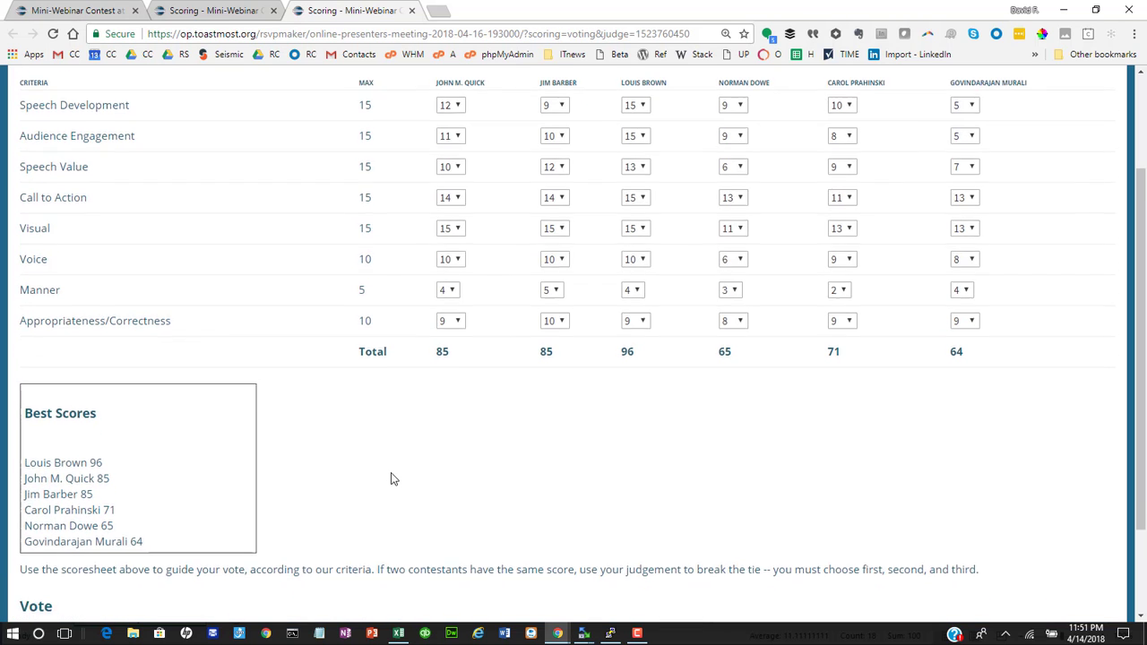
pyautogui.scroll(-3)
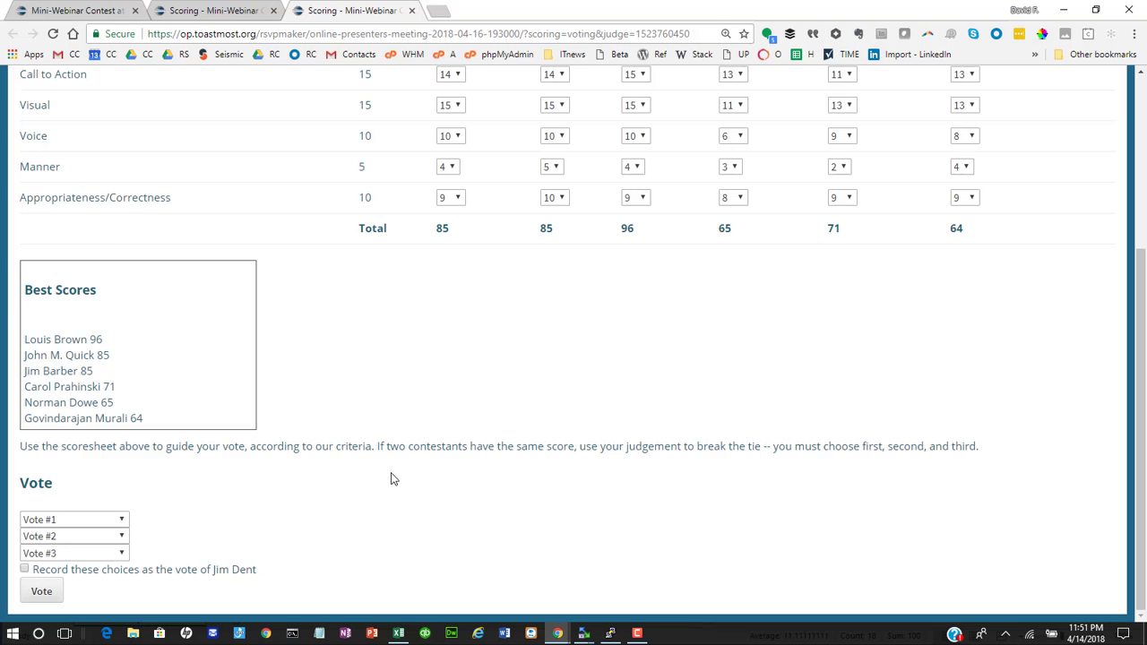
# - Vote Louis Brown first, John M. Quick second, Jim Barber third, record the choices and submit
pyautogui.click(74, 519)
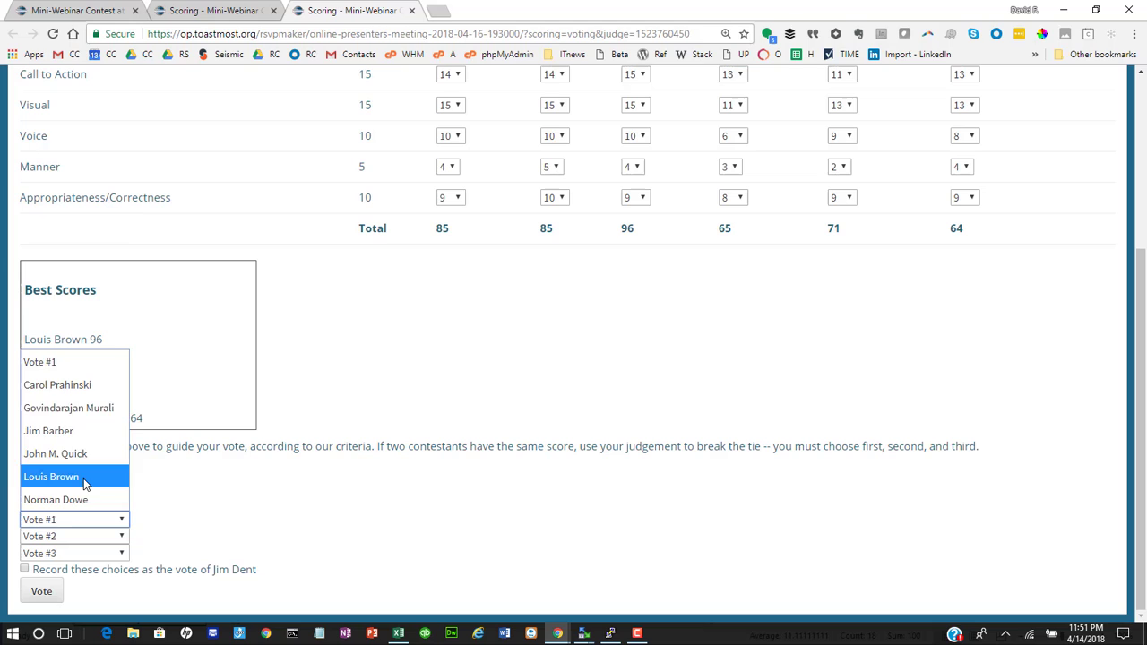
pyautogui.click(50, 476)
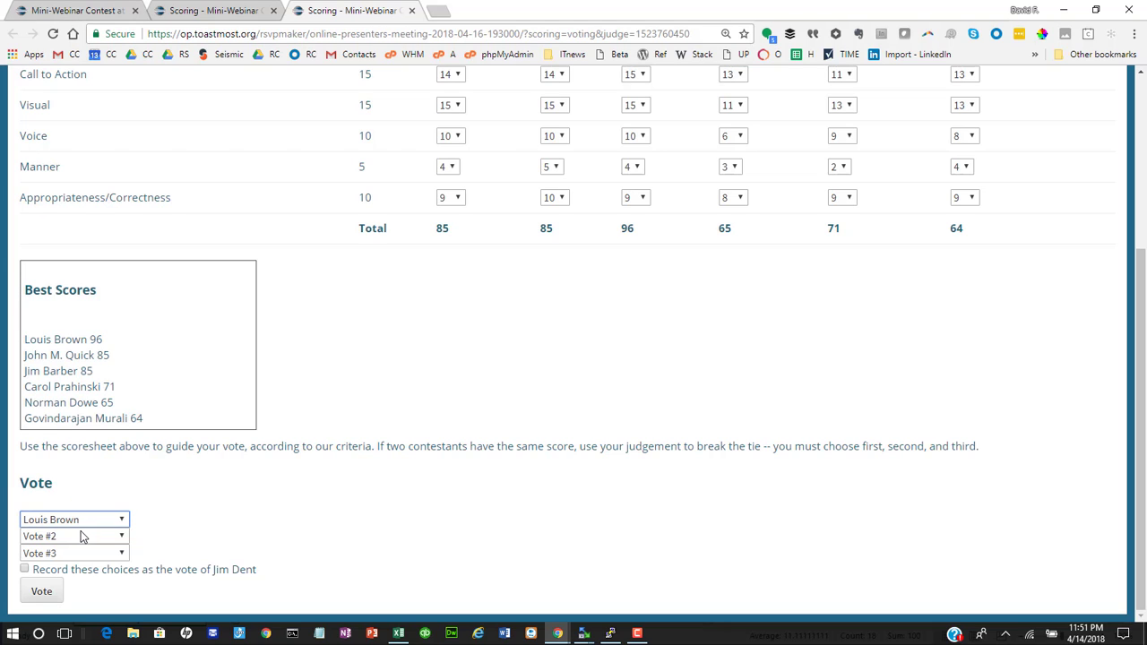
pyautogui.click(72, 536)
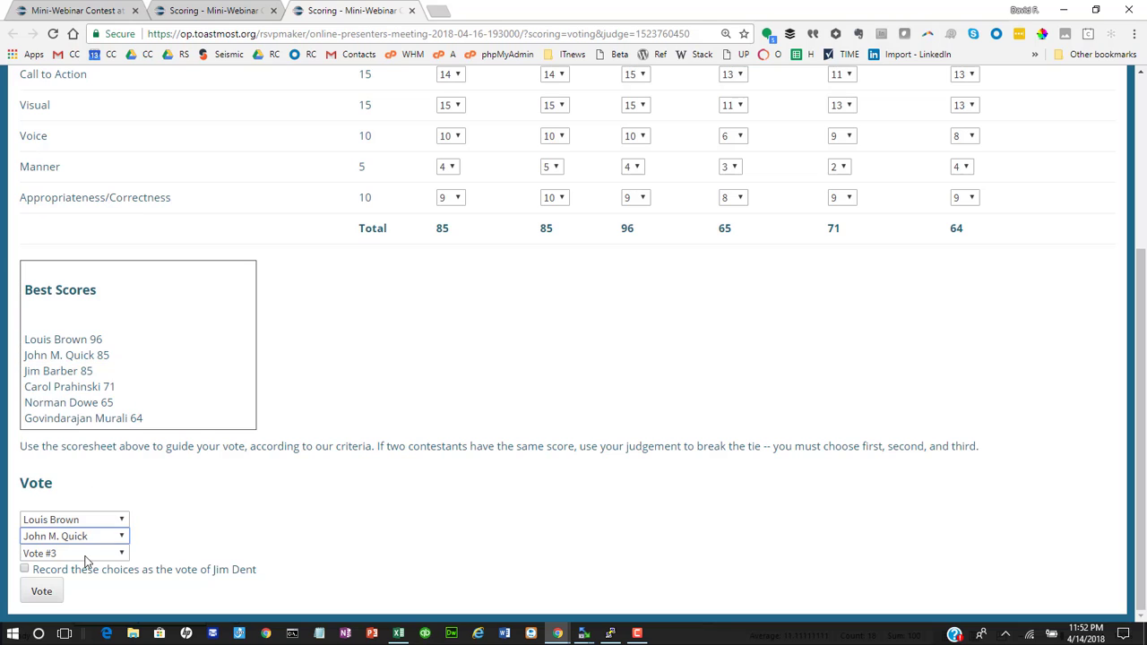
pyautogui.click(75, 552)
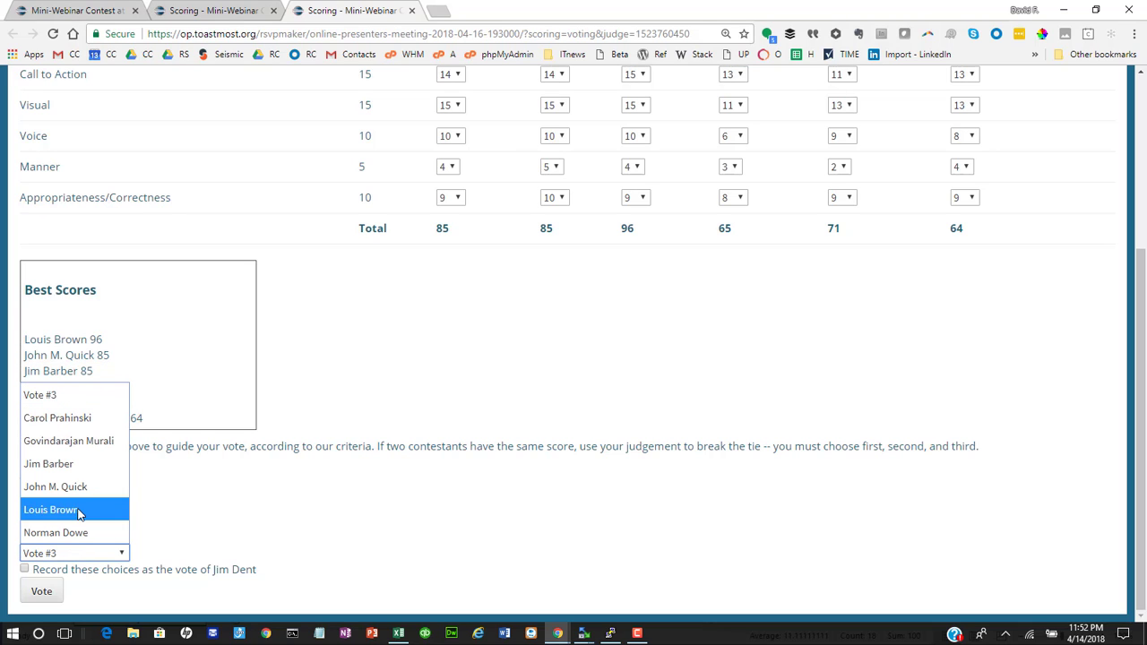
pyautogui.click(51, 509)
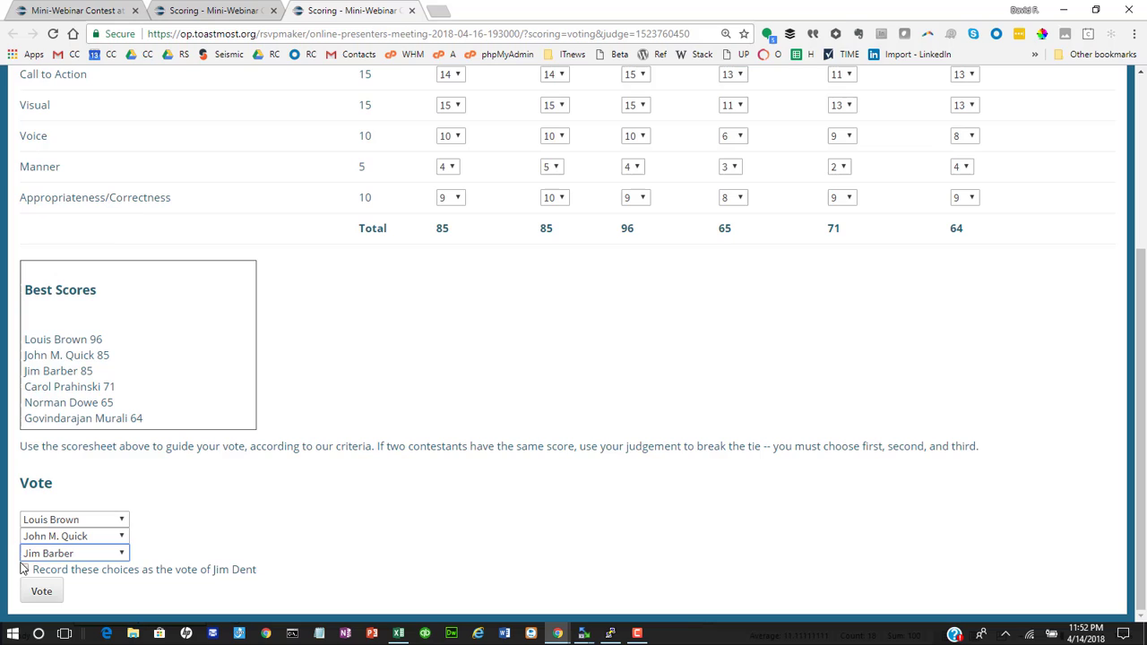
pyautogui.click(25, 569)
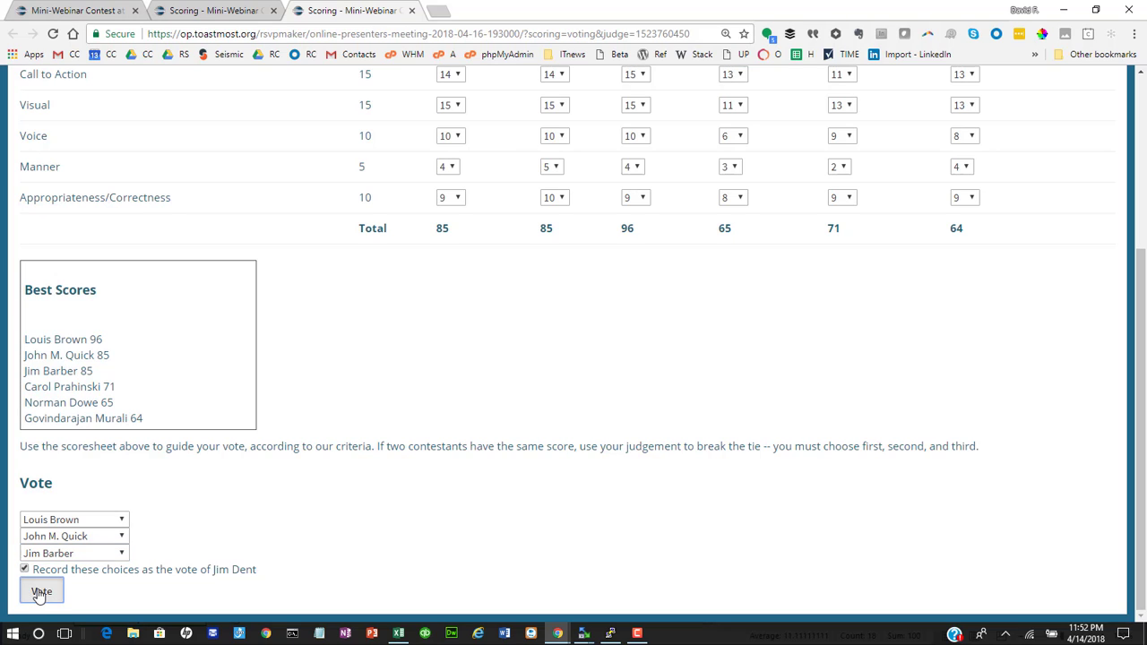
pyautogui.click(39, 592)
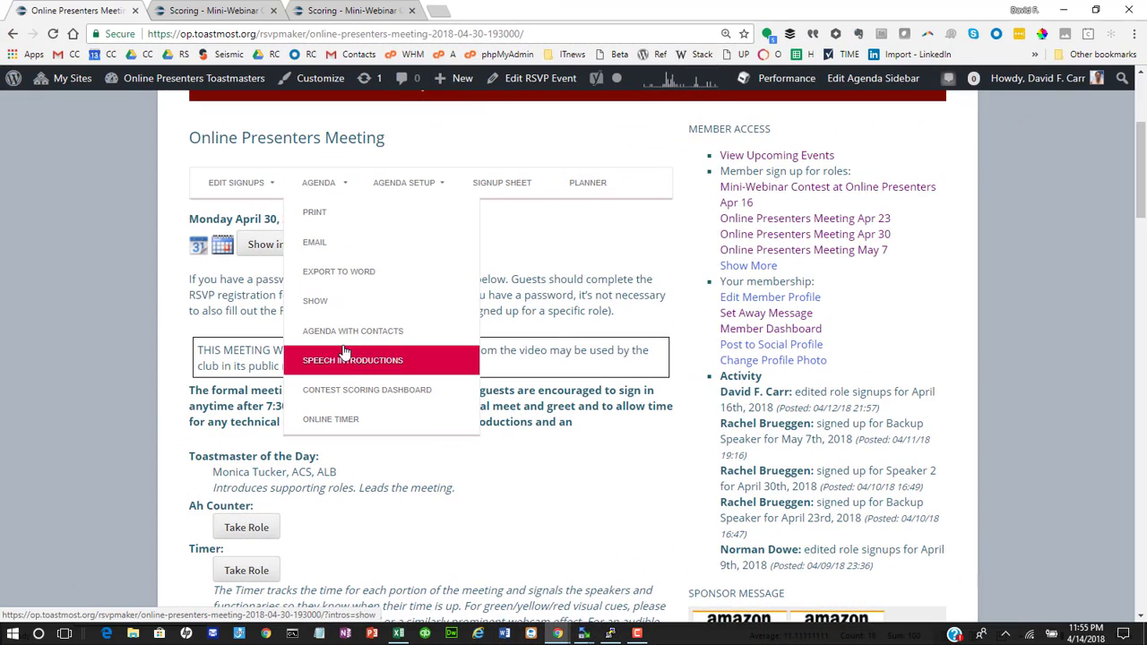
# - On the April 30 dashboard, choose International Speech Contest as the contest type and set it
pyautogui.click(366, 389)
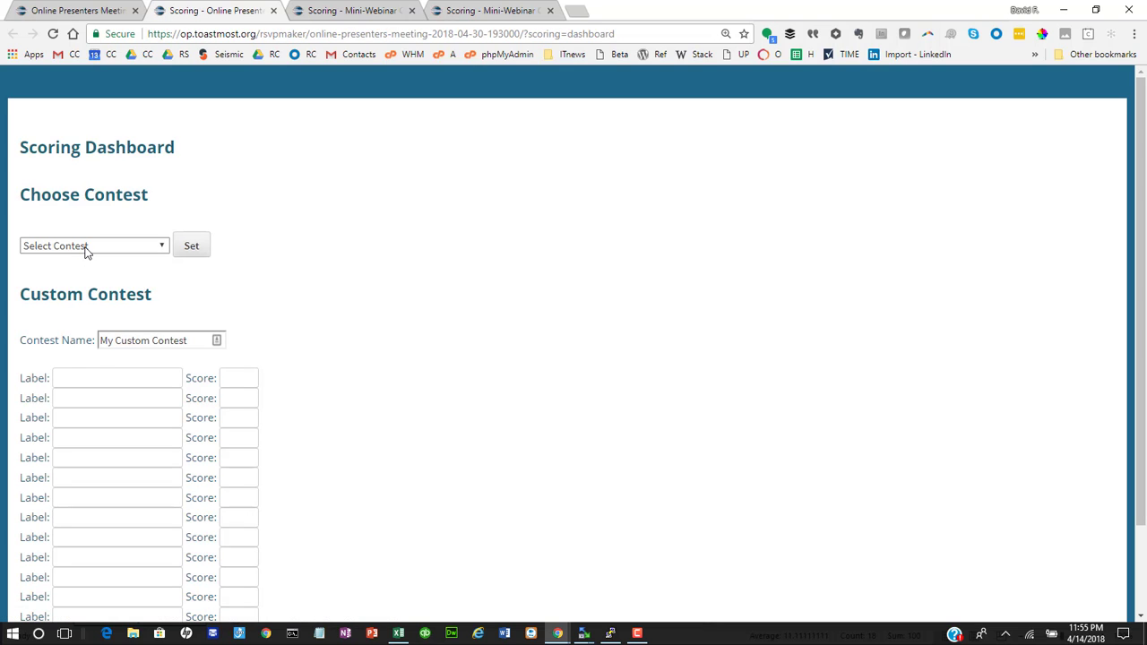
pyautogui.click(93, 245)
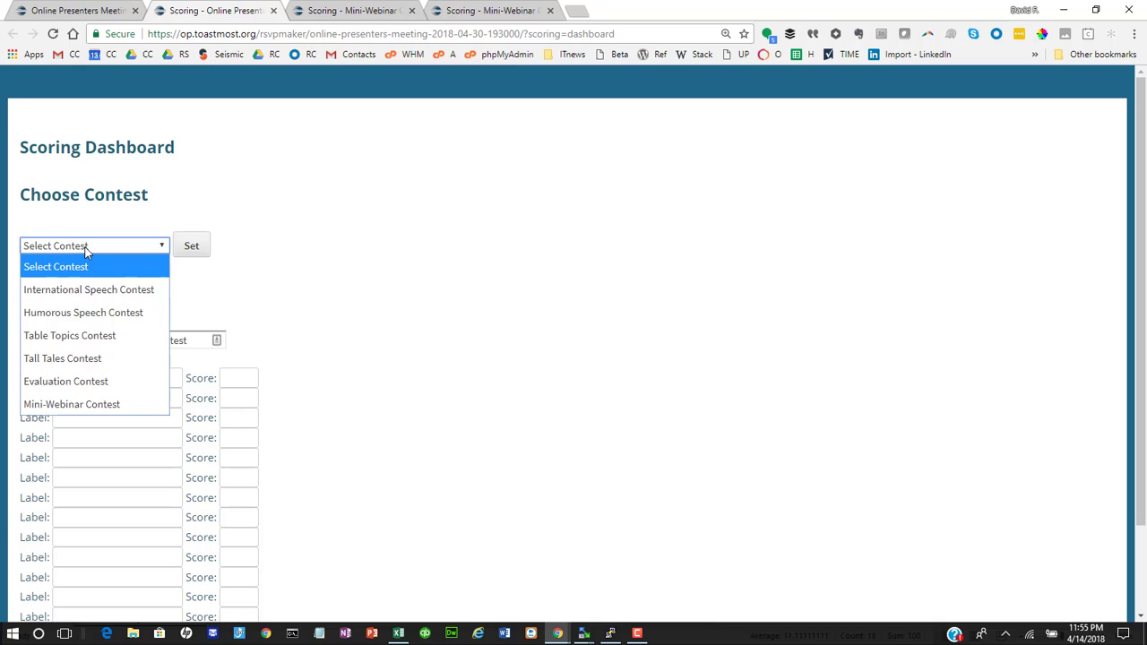
pyautogui.moveTo(89, 291)
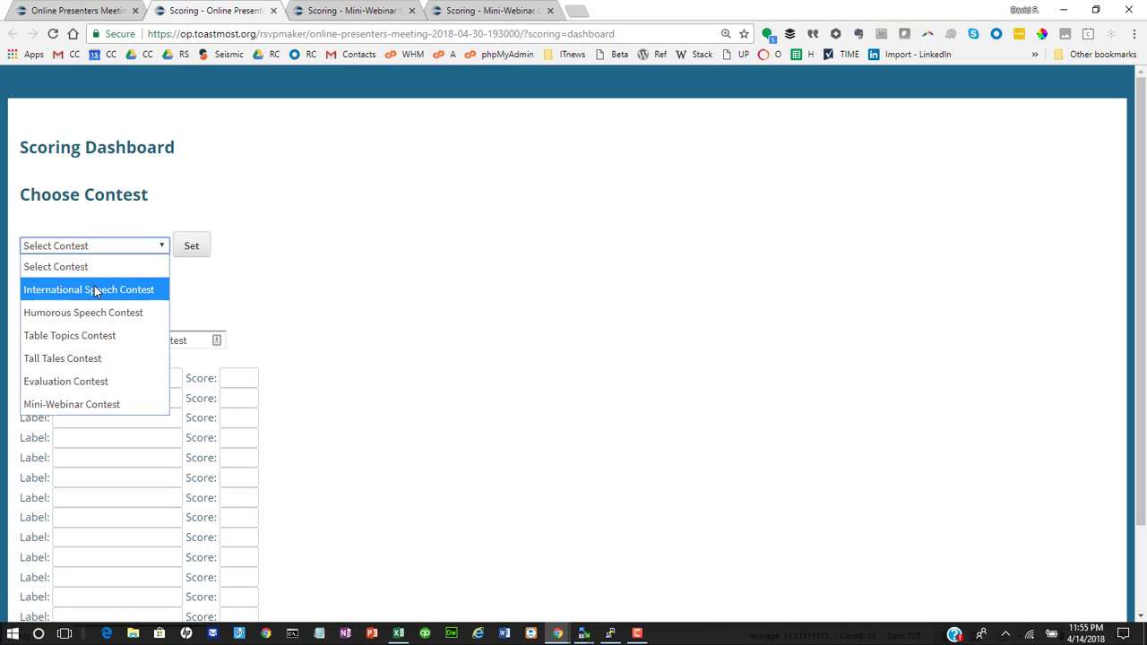
pyautogui.click(90, 289)
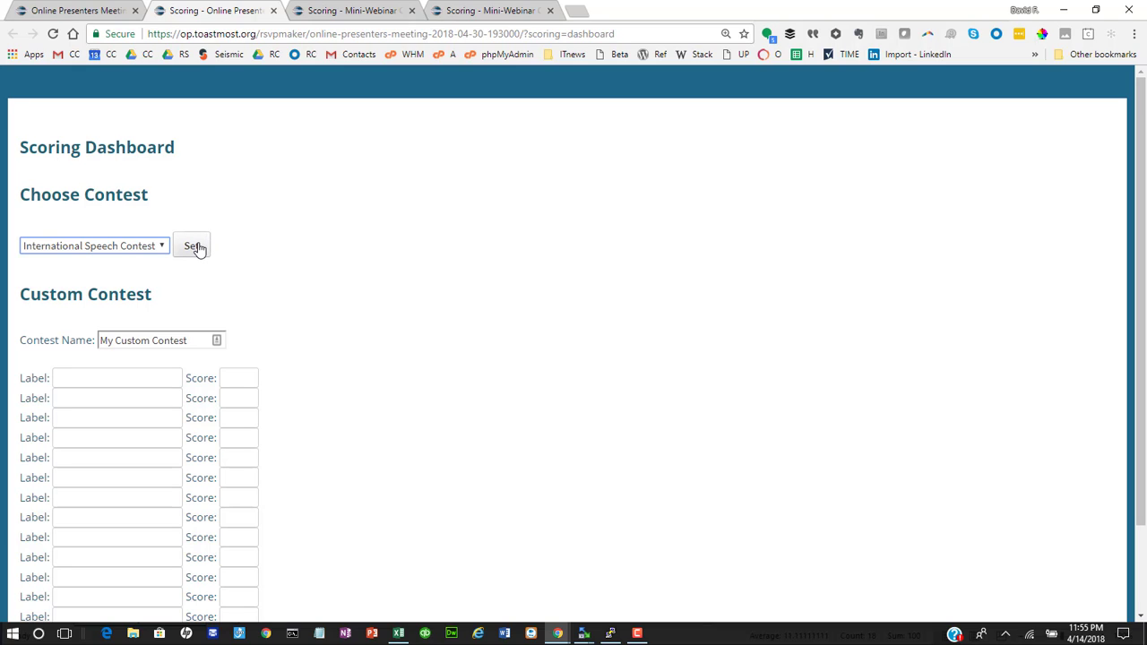
pyautogui.click(191, 246)
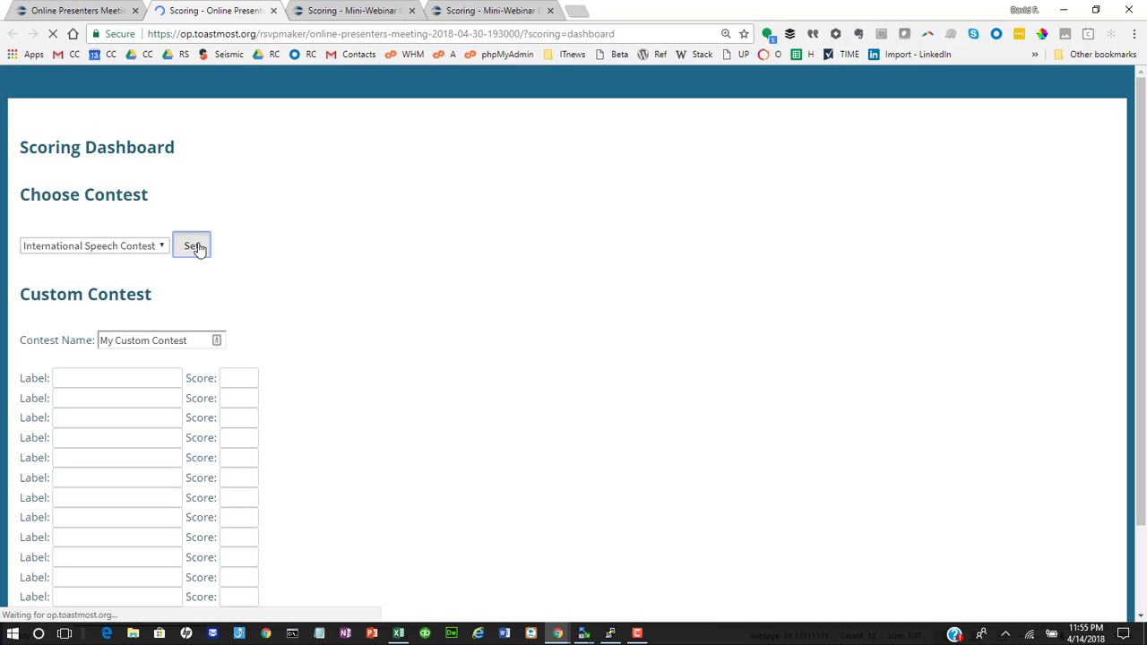
pyautogui.click(190, 246)
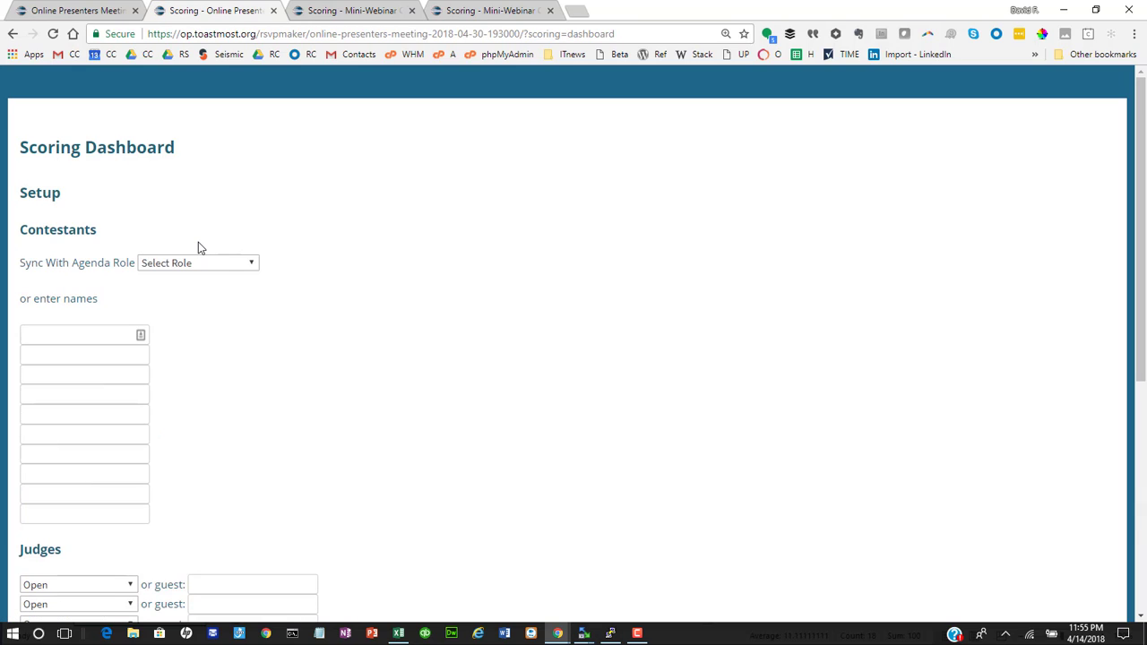
pyautogui.moveTo(215, 276)
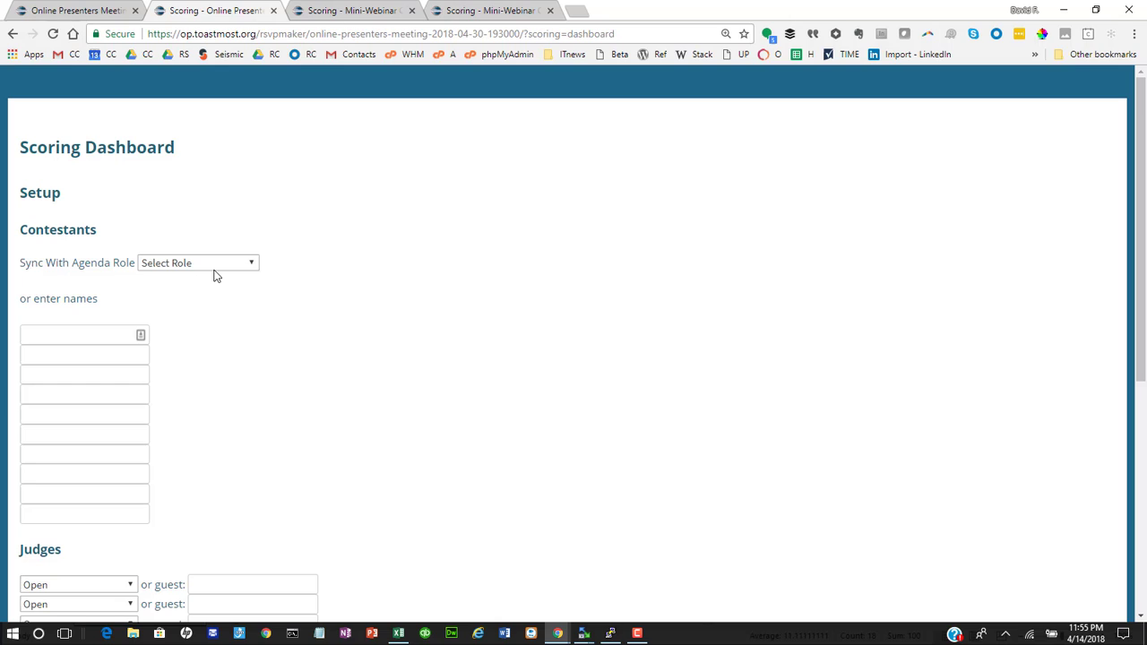
# - Sync contestants with the Speaker agenda role and move down to the Judges section
pyautogui.click(197, 262)
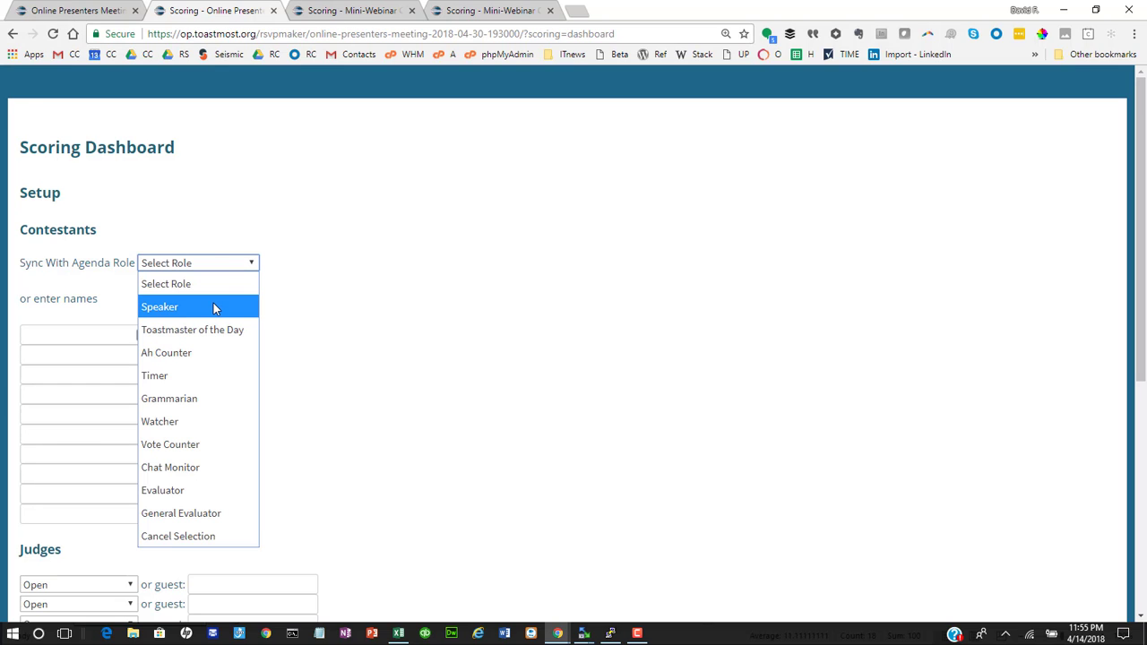
pyautogui.click(160, 306)
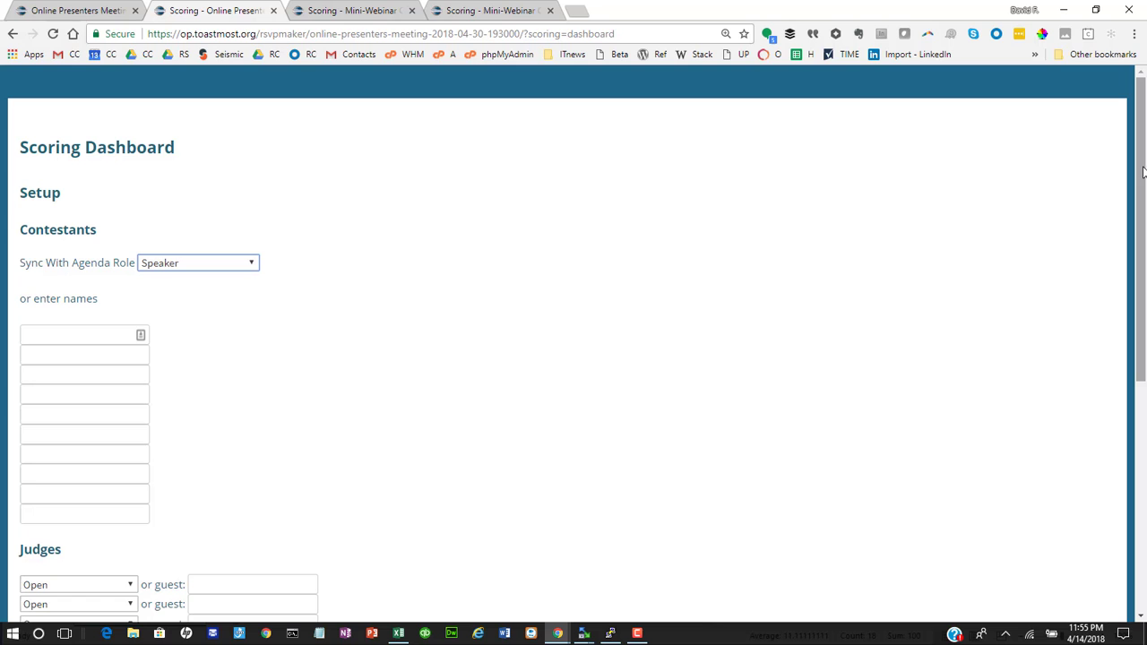
pyautogui.scroll(-3)
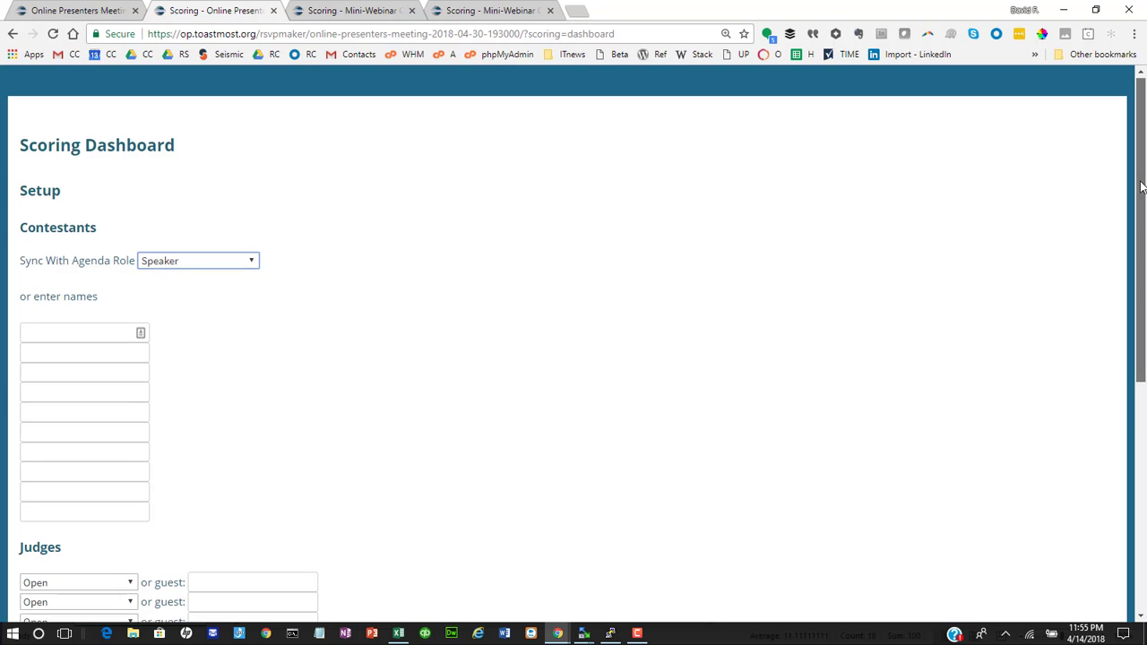
pyautogui.scroll(-3)
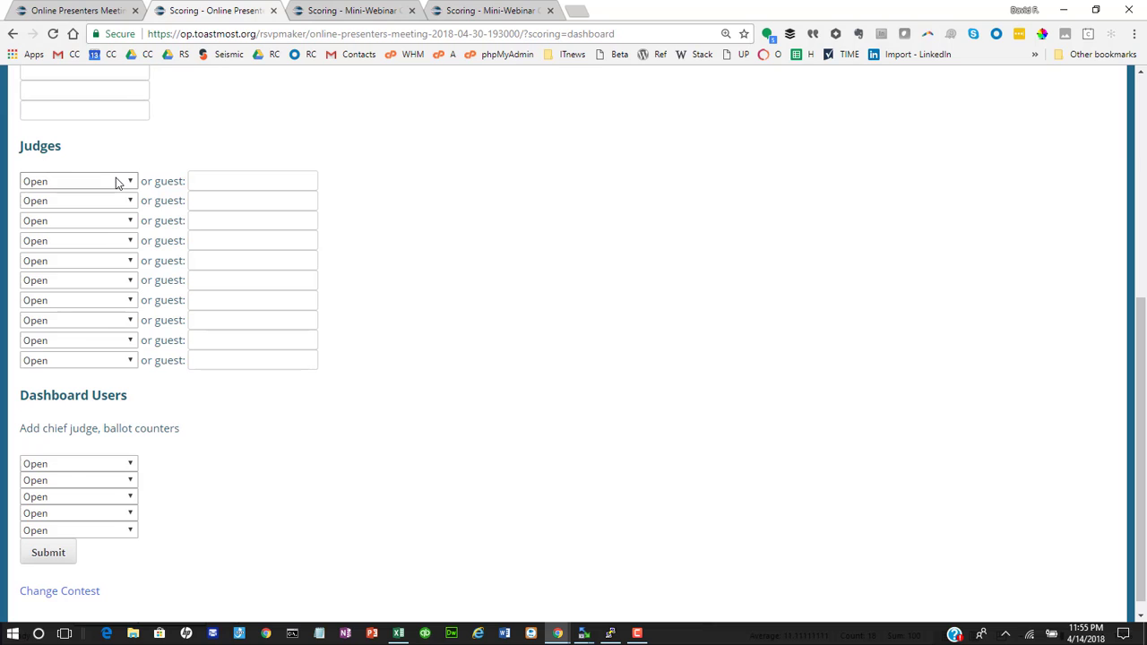
pyautogui.click(78, 181)
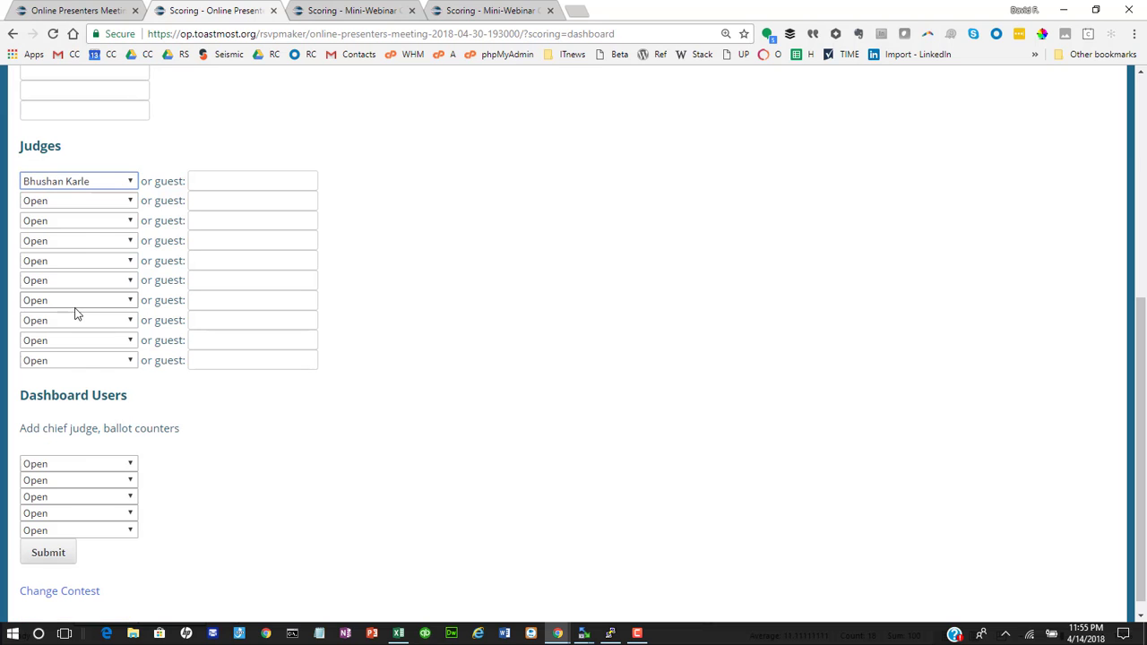
pyautogui.click(79, 201)
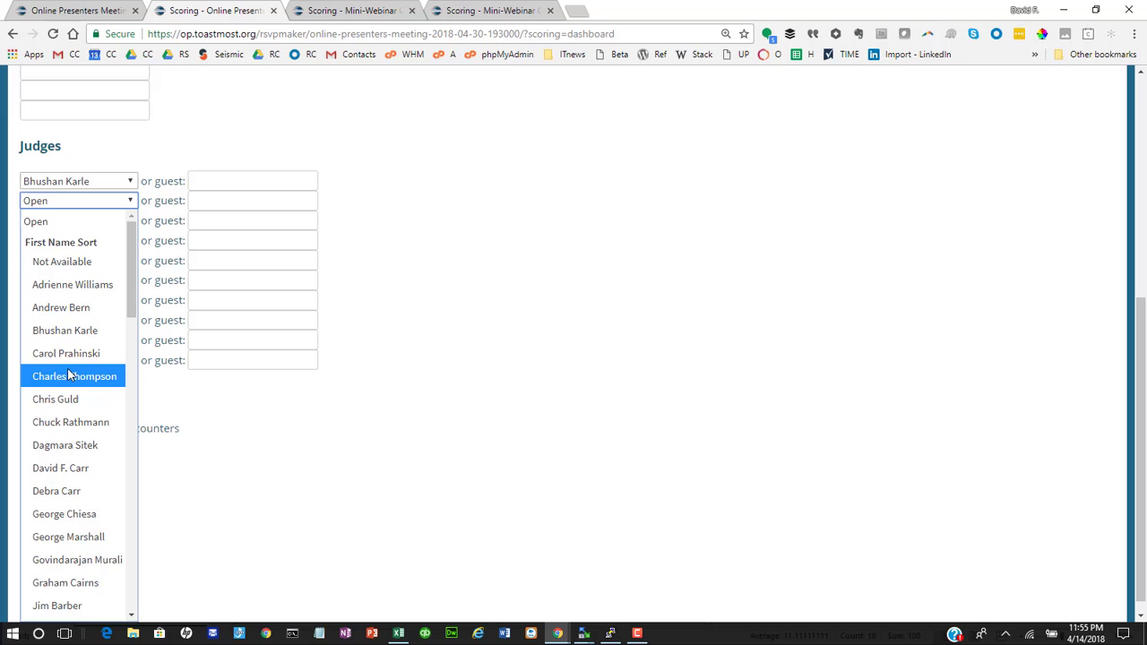
pyautogui.click(74, 376)
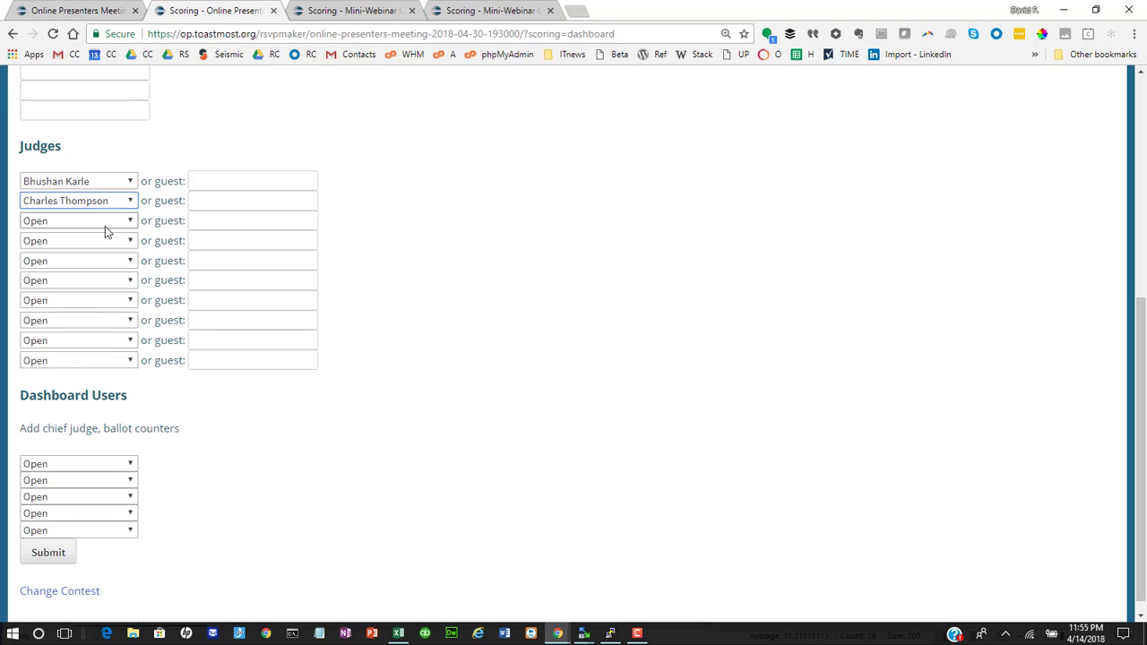
pyautogui.click(79, 221)
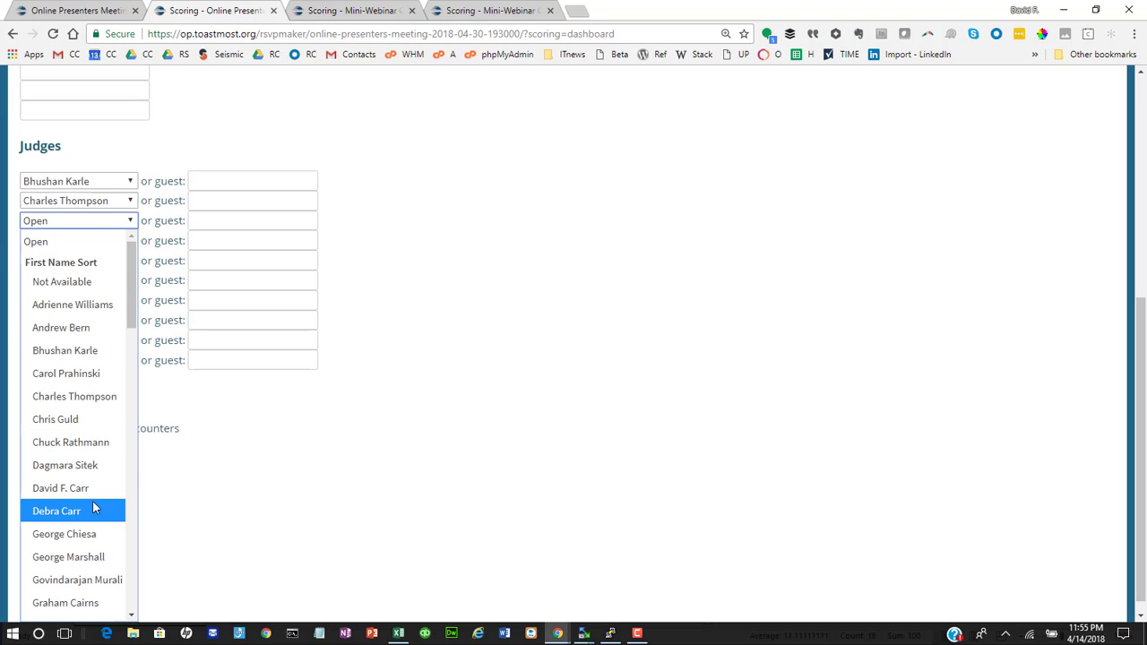
pyautogui.click(56, 511)
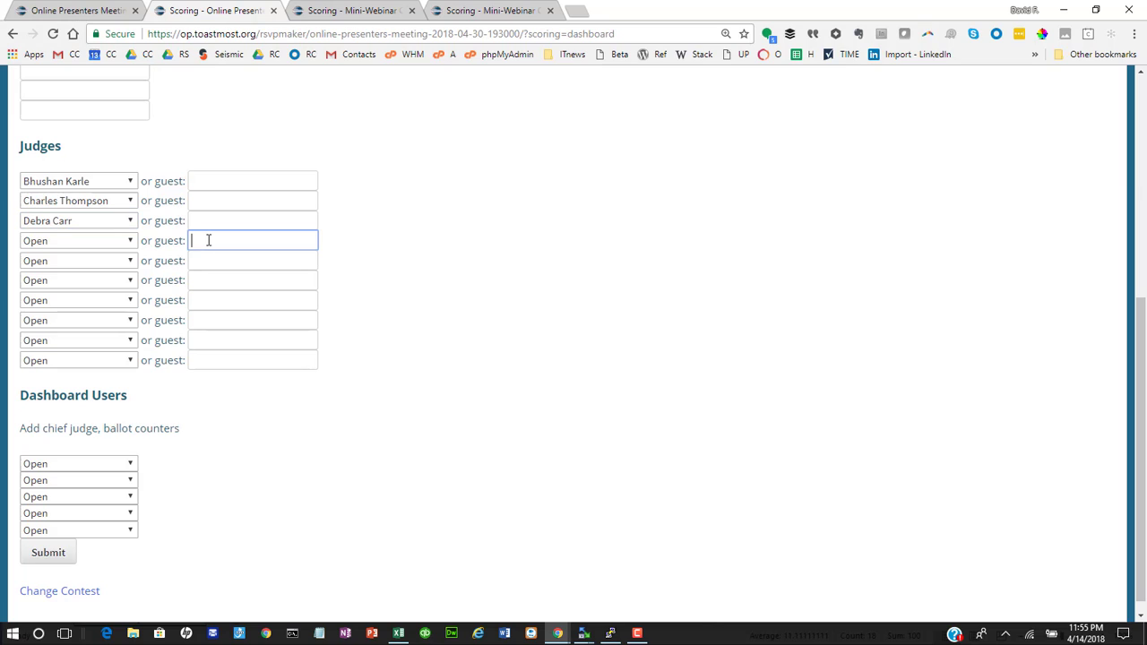
# - Enter Guest Judge #1 and #2 as guest judges and submit to generate voting links
pyautogui.write('Guest Judge #1')
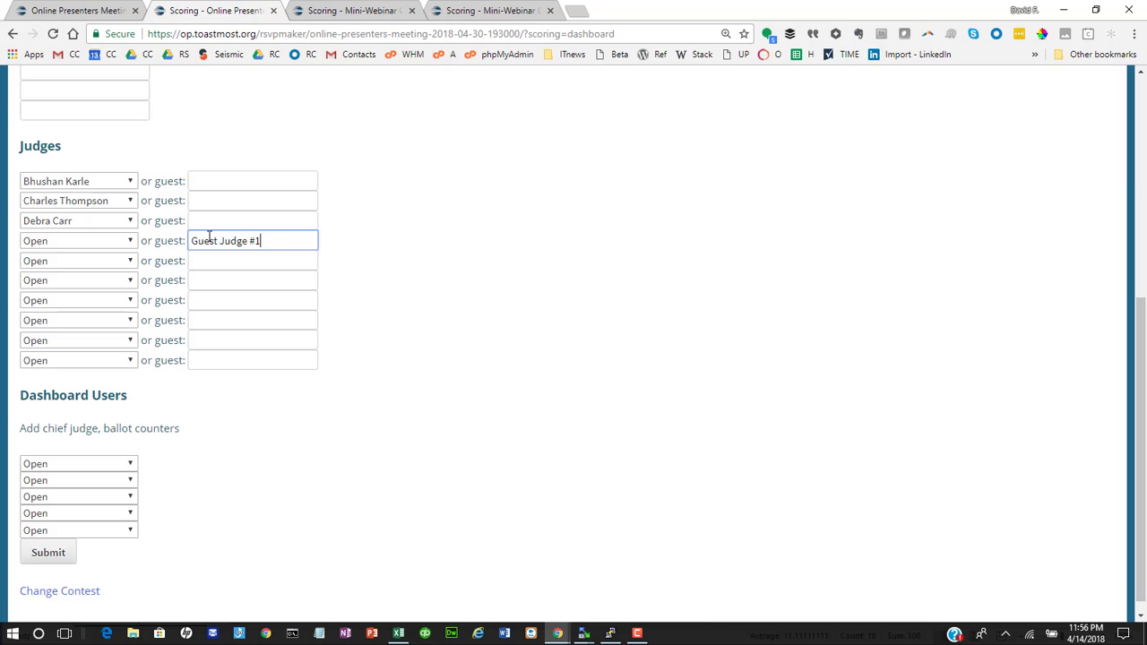
pyautogui.click(253, 260)
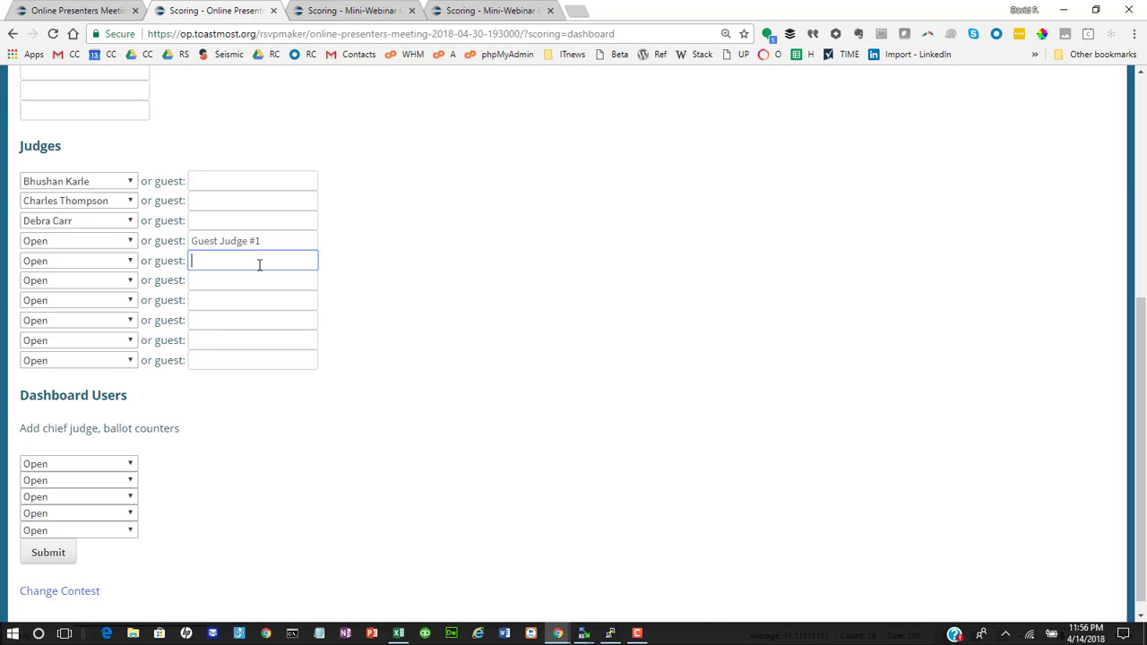
pyautogui.write('Guest')
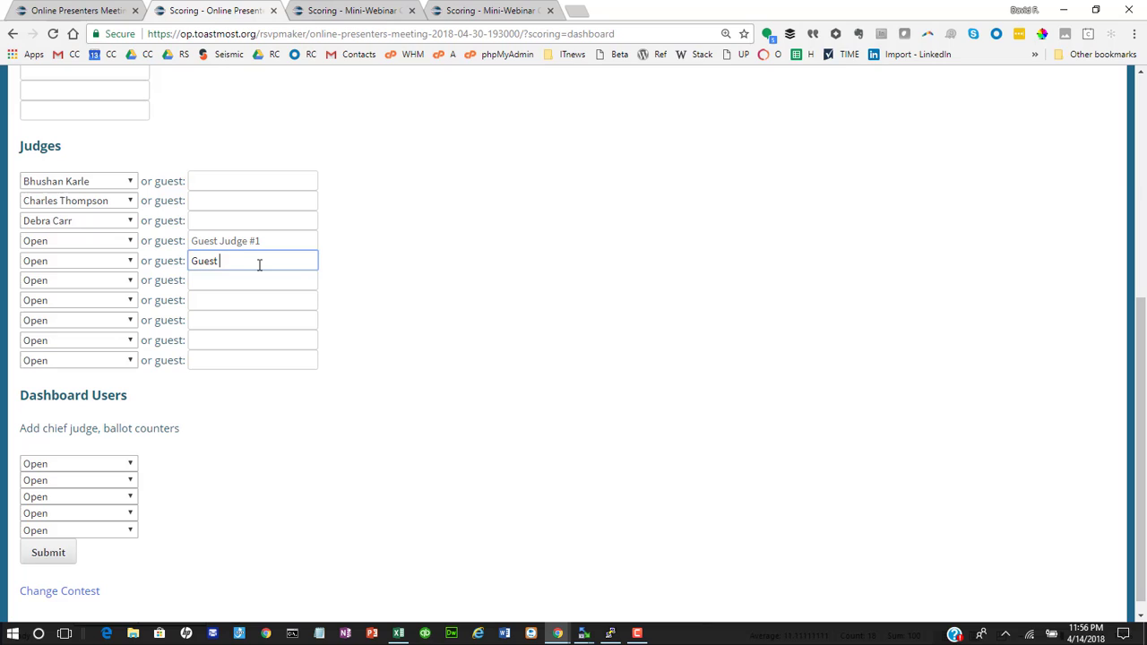
pyautogui.write('Judge #2')
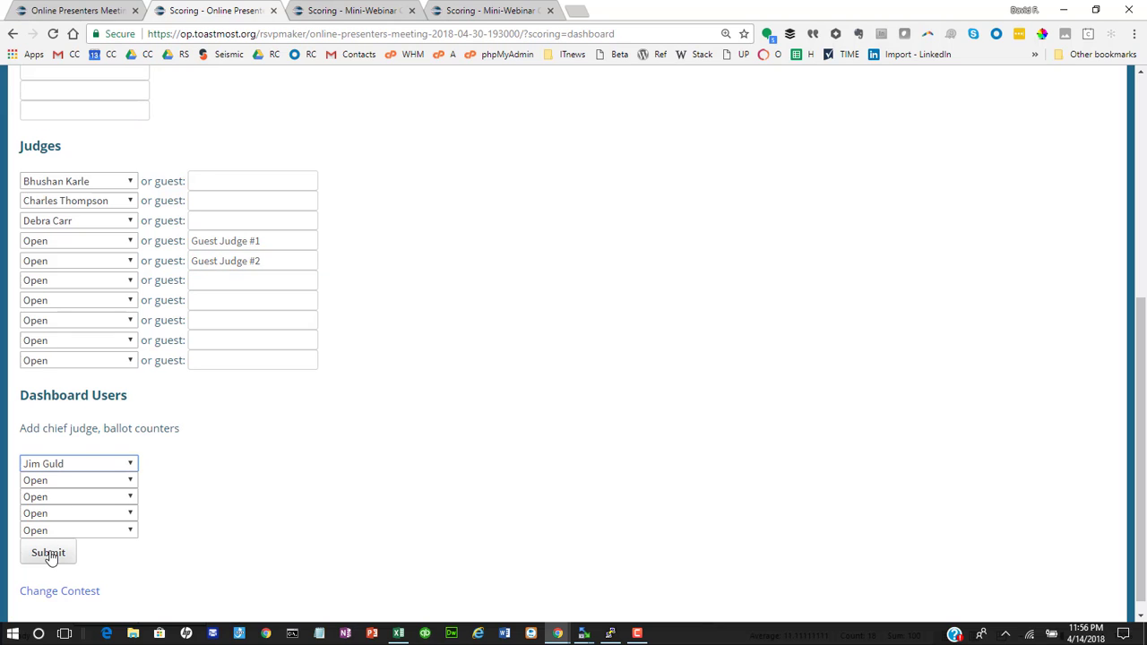
pyautogui.click(47, 552)
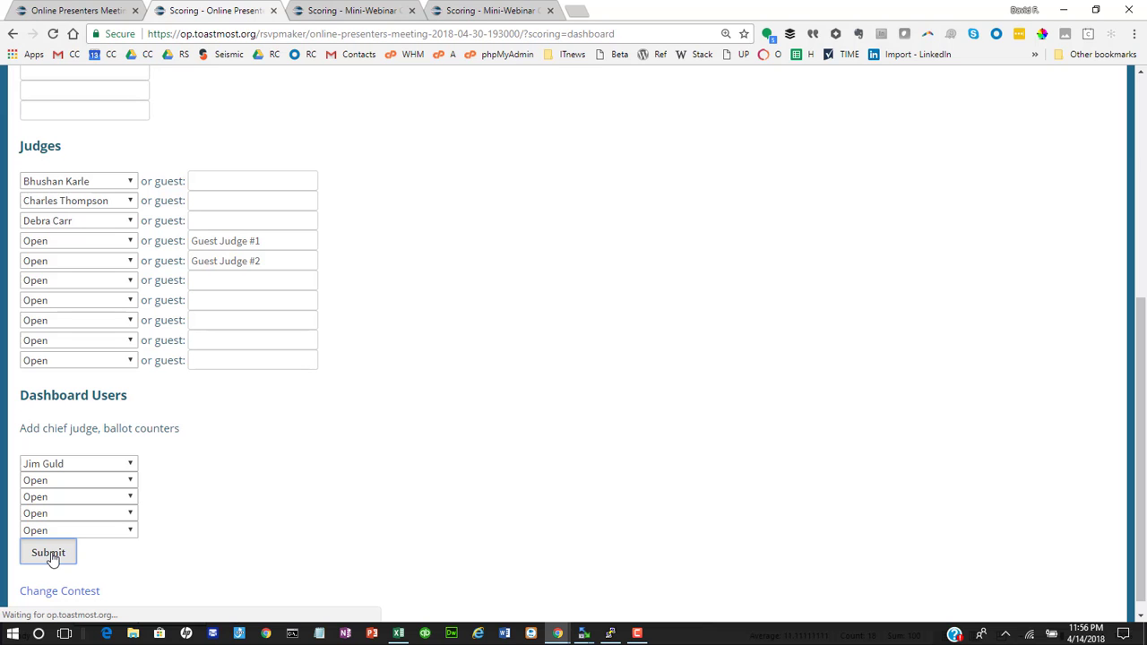
pyautogui.click(47, 552)
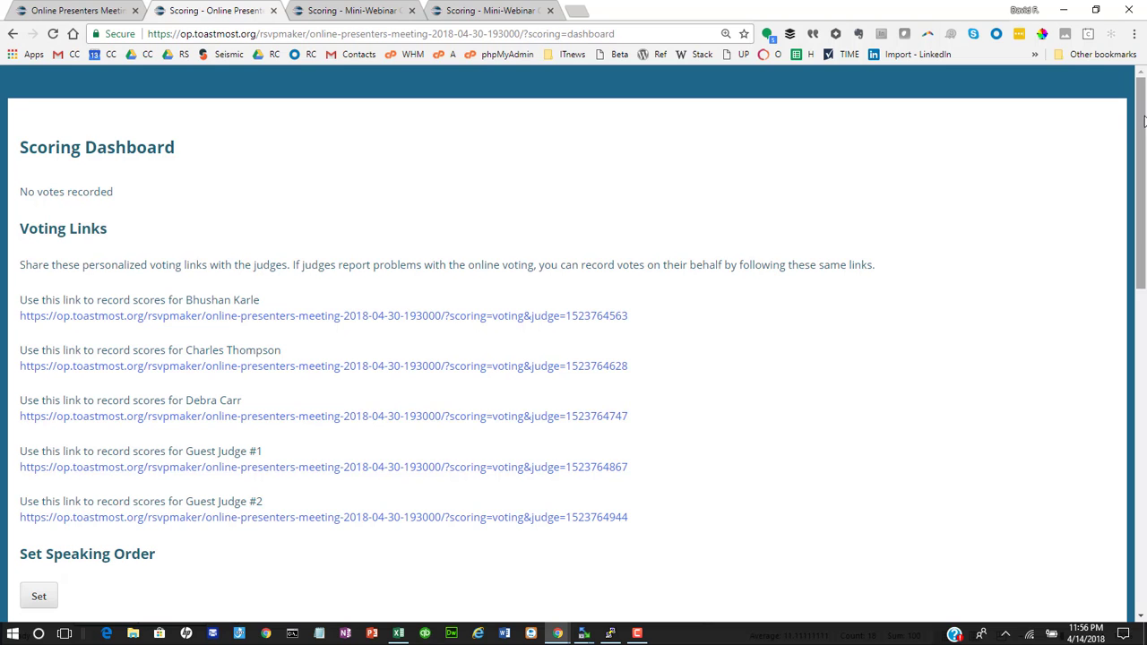
# - Generate the speaking order, Roger Fung then Rachel Brueggen
pyautogui.scroll(-3)
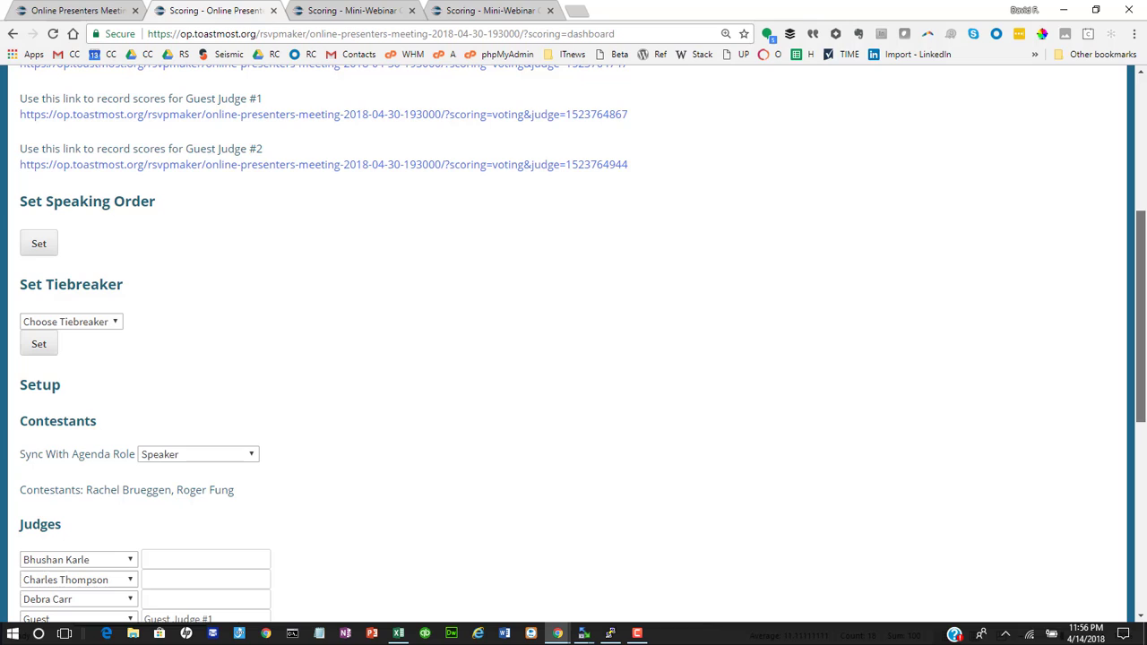
pyautogui.moveTo(57, 251)
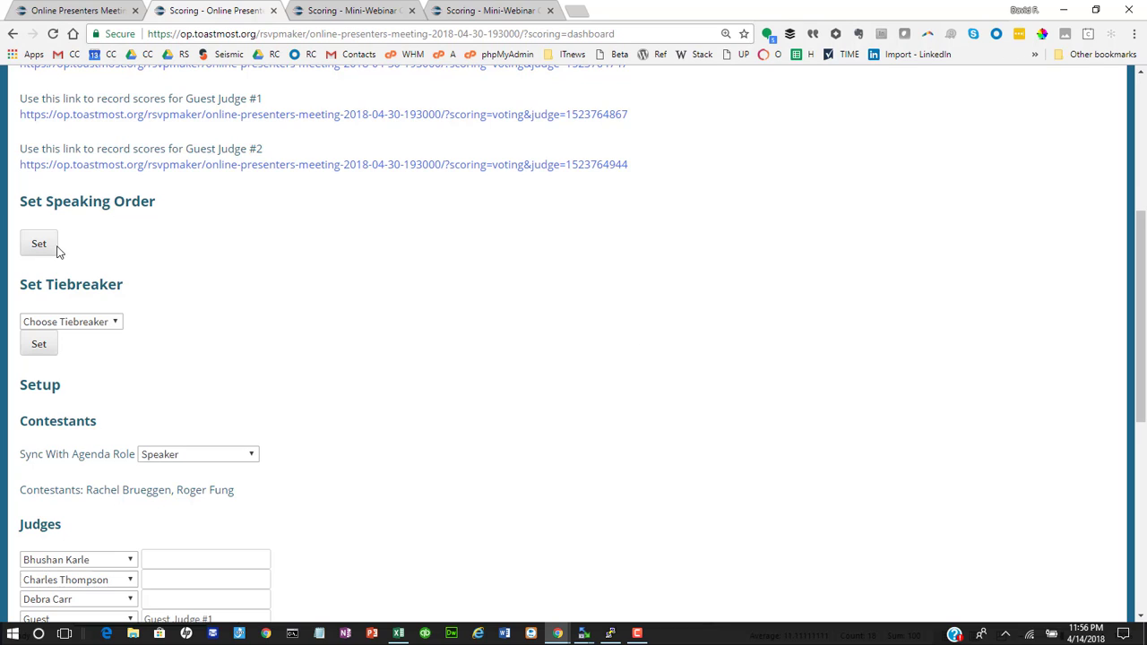
pyautogui.click(39, 243)
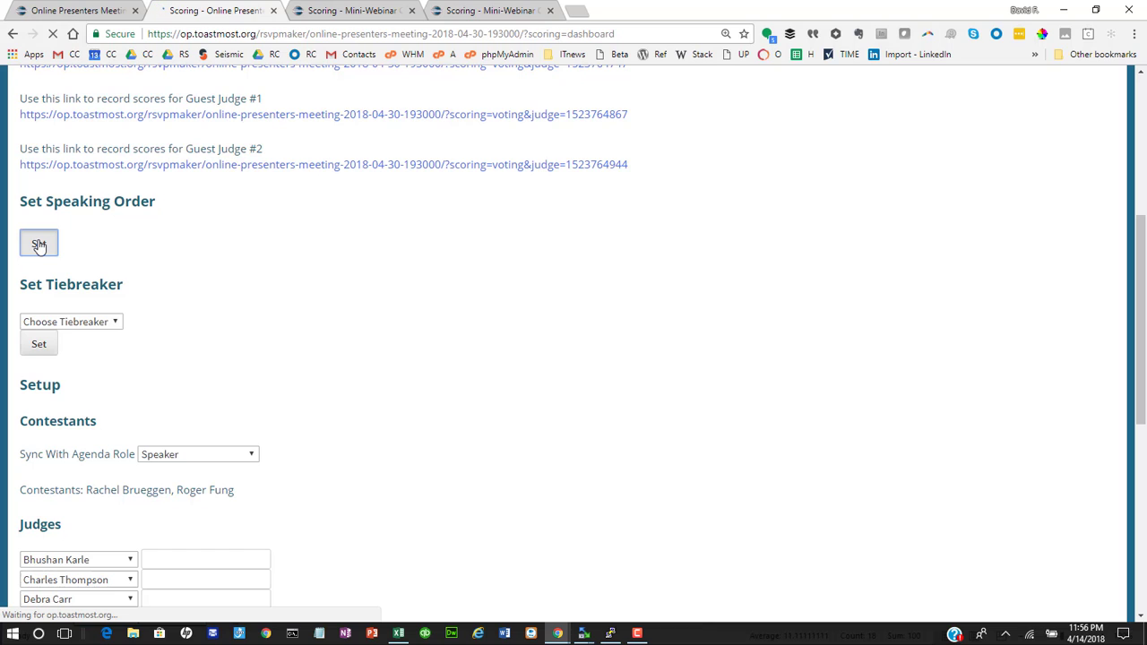
pyautogui.click(39, 244)
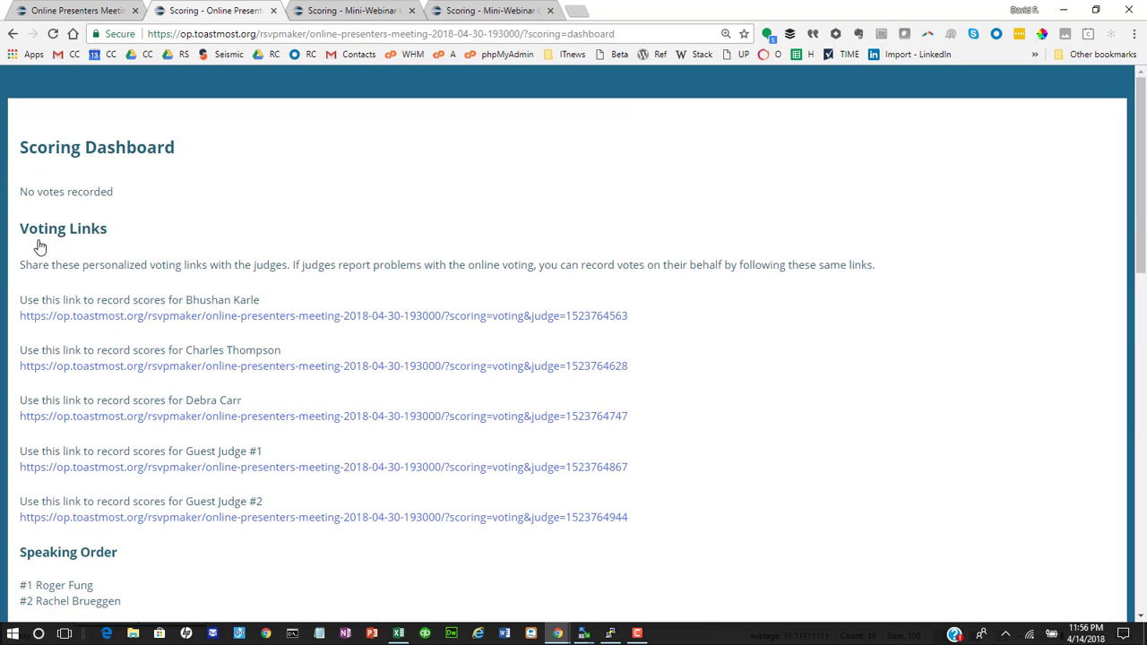
pyautogui.scroll(-3)
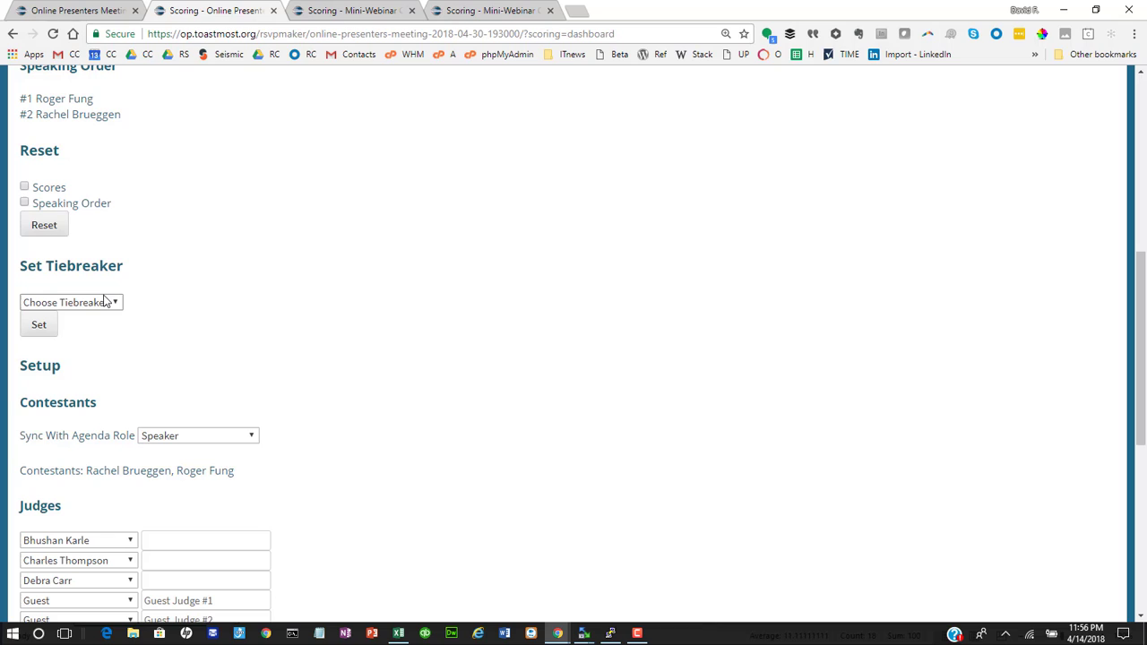
pyautogui.click(71, 301)
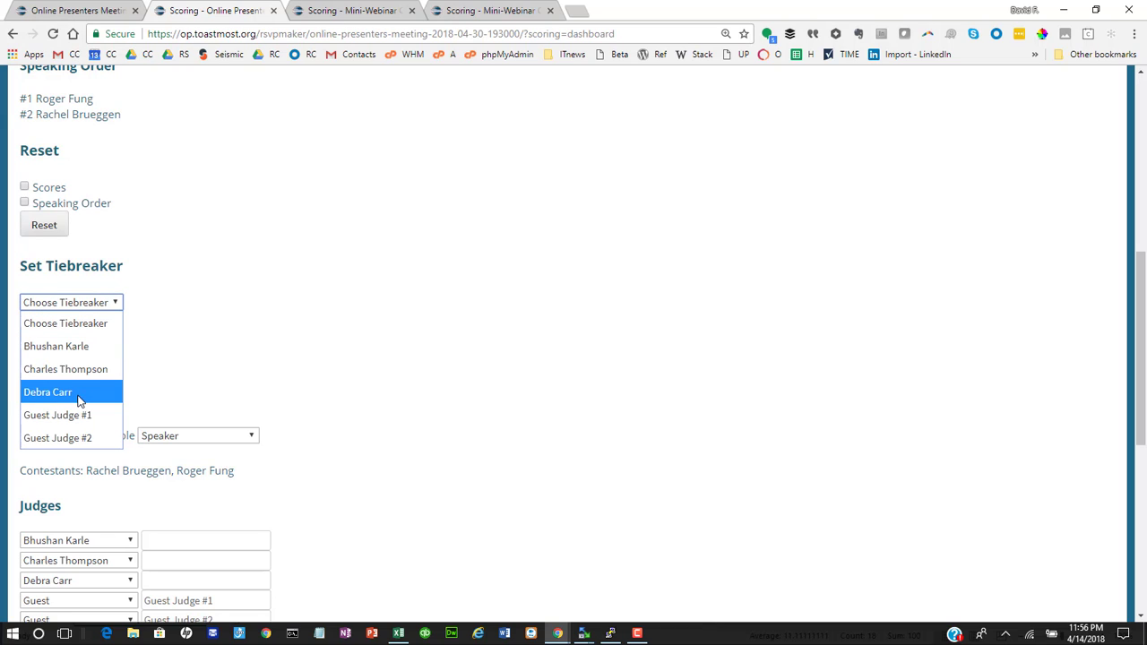
pyautogui.click(47, 391)
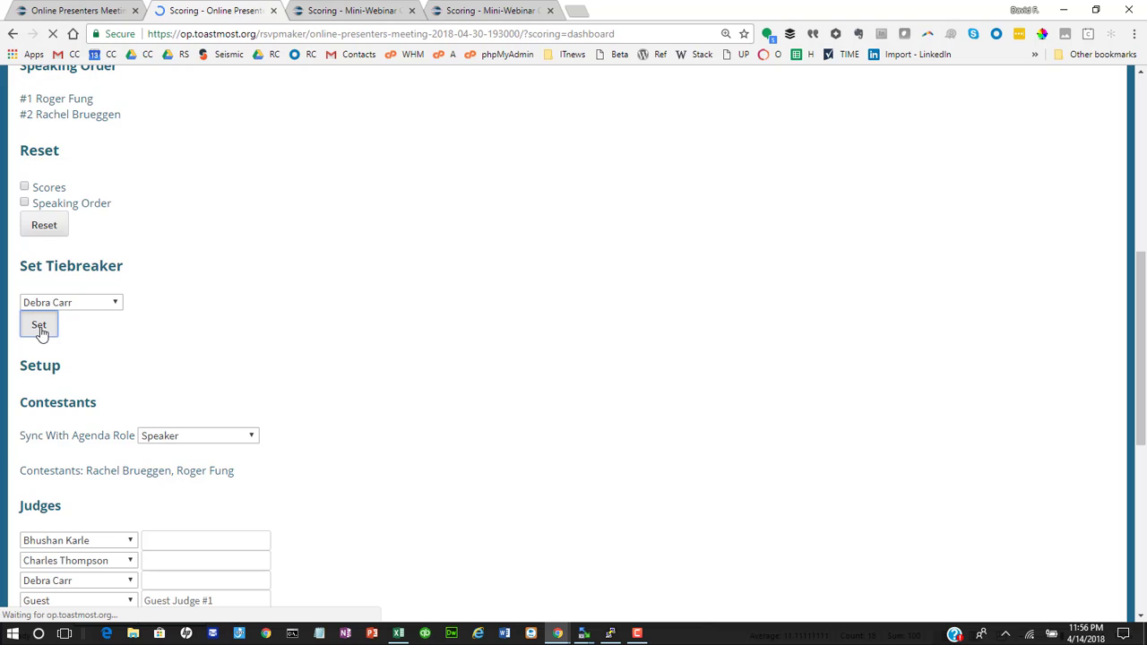
pyautogui.click(40, 325)
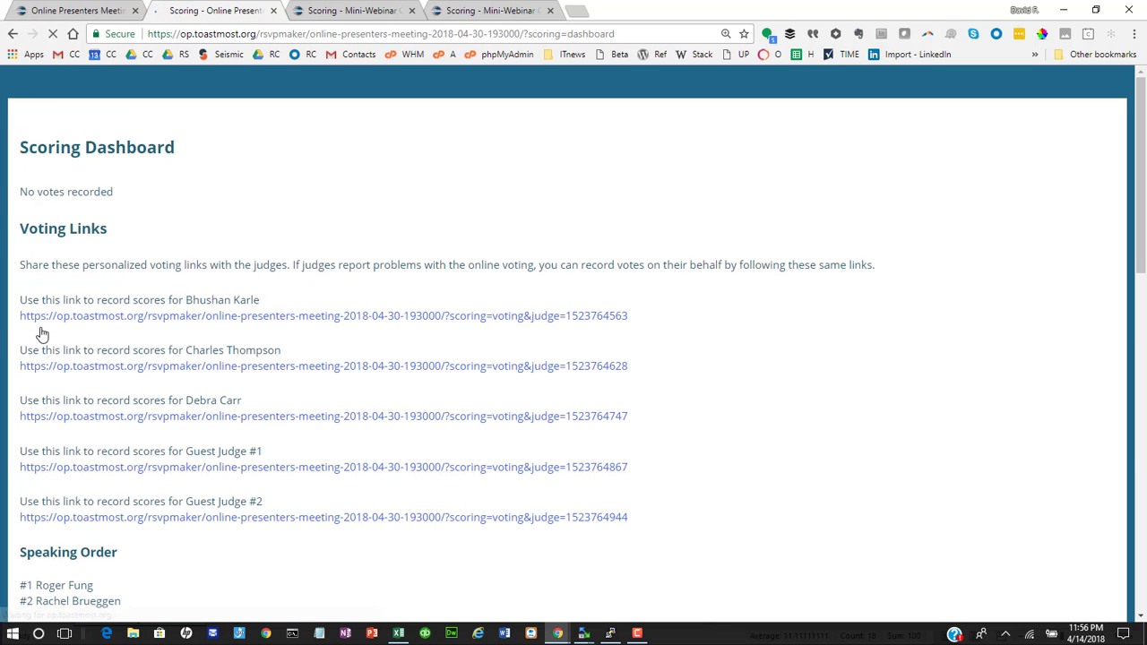